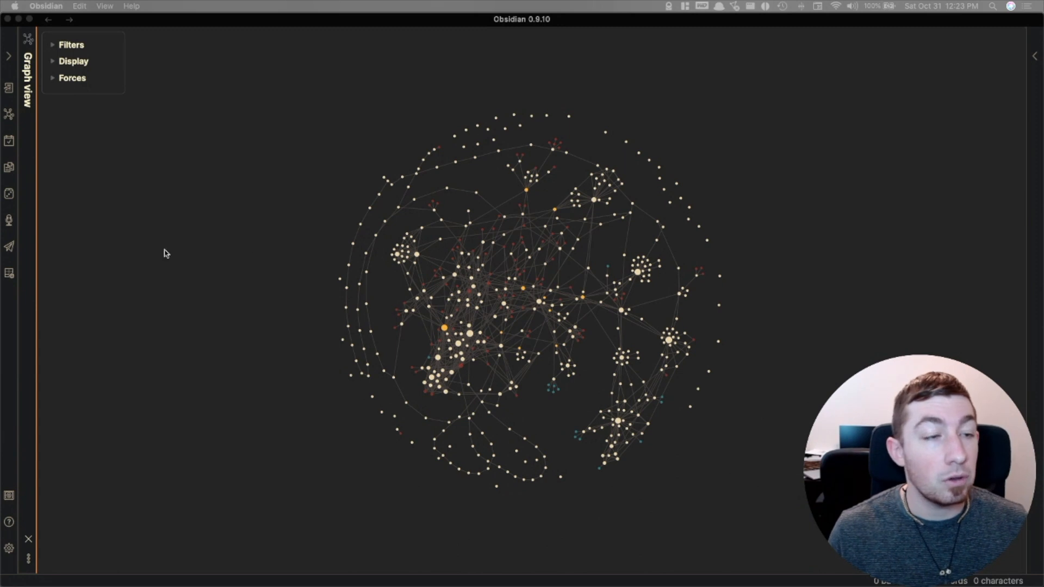
{"action": "mouse_move", "coordinate": [131, 280]}
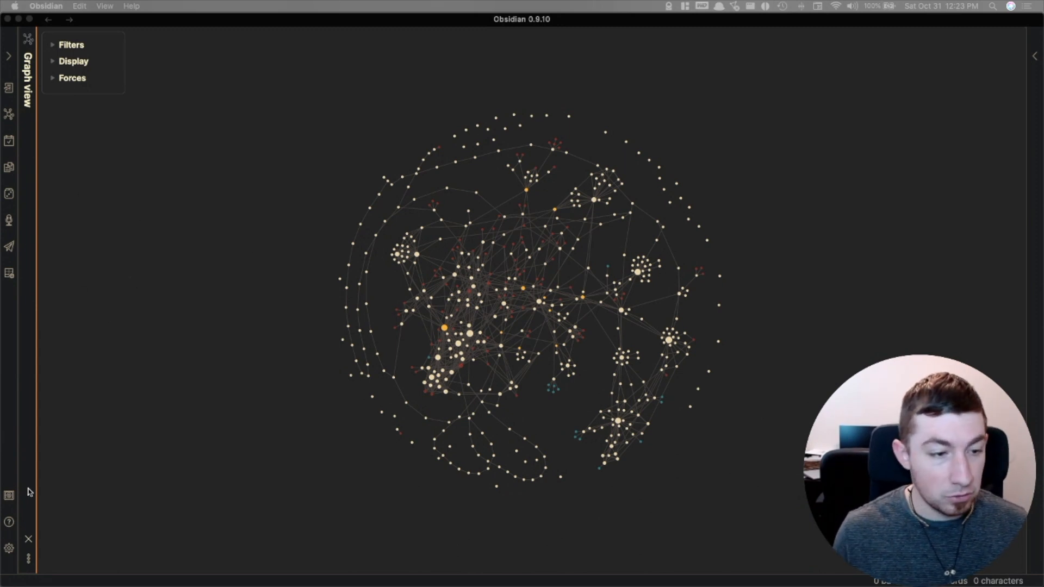
{"action": "mouse_move", "coordinate": [326, 238]}
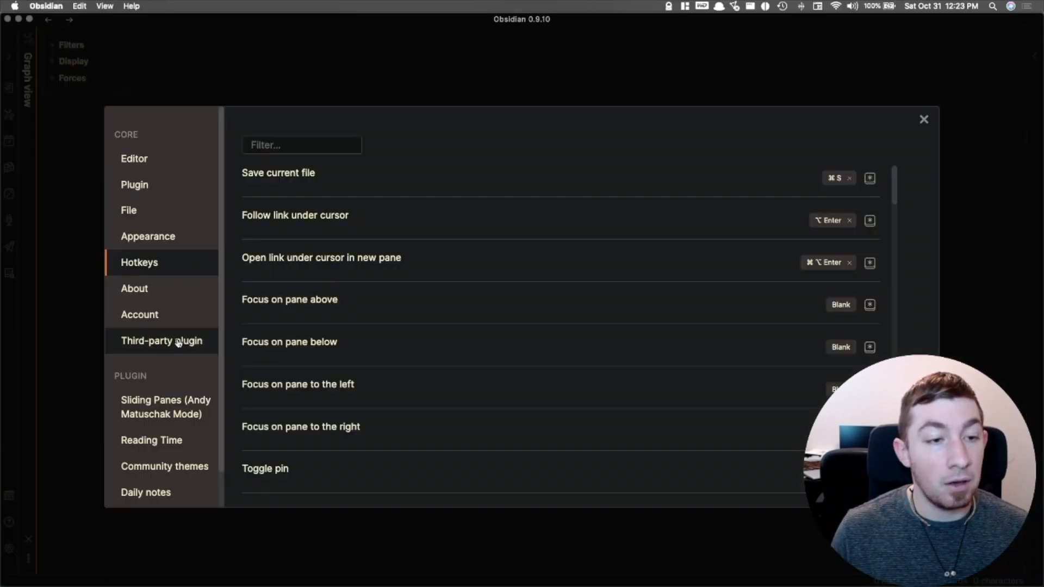
{"action": "mouse_move", "coordinate": [545, 26]}
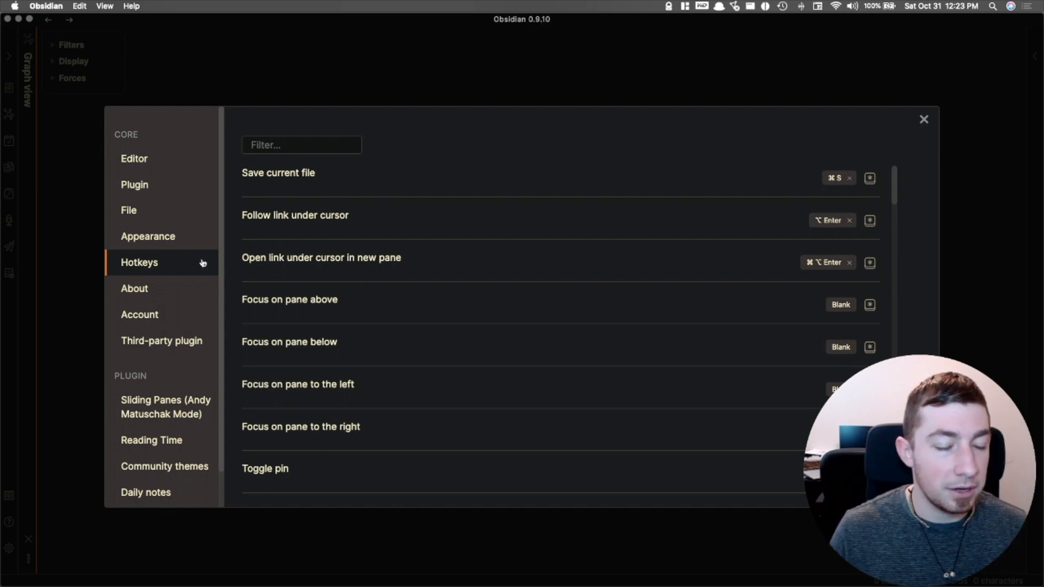
{"action": "mouse_move", "coordinate": [160, 341]}
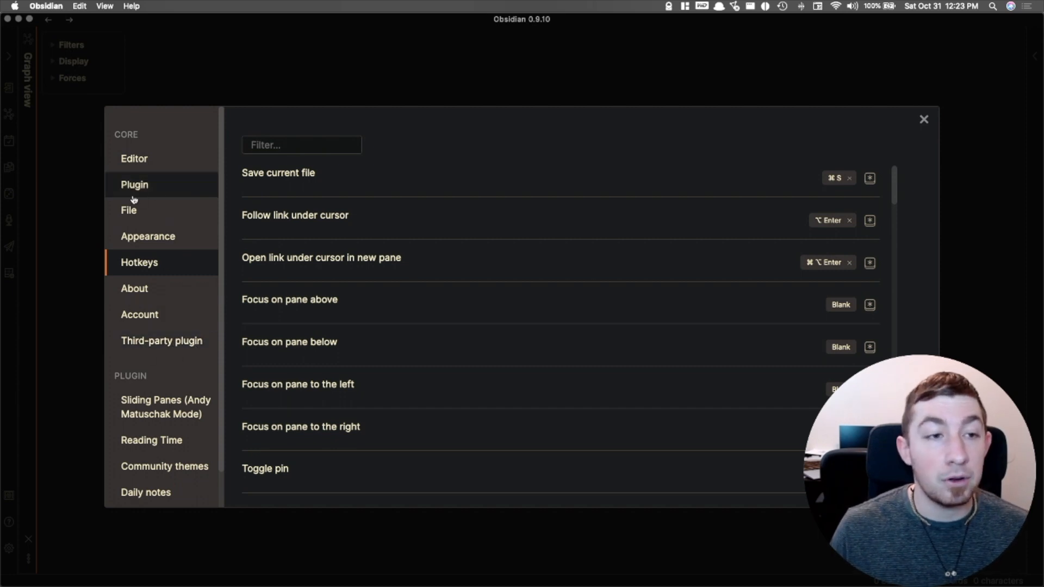
{"action": "mouse_move", "coordinate": [189, 191]}
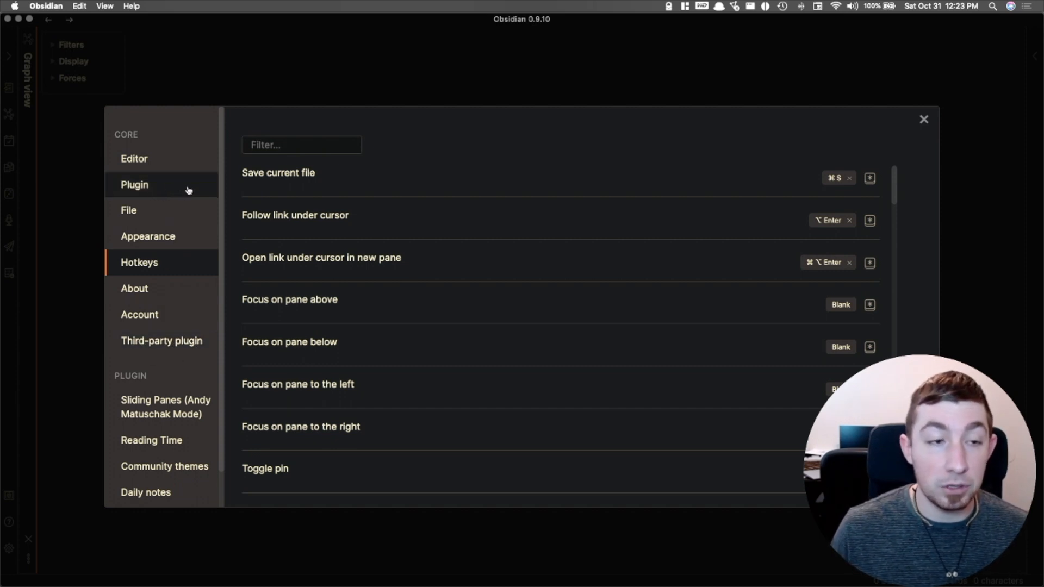
{"action": "mouse_move", "coordinate": [178, 346]}
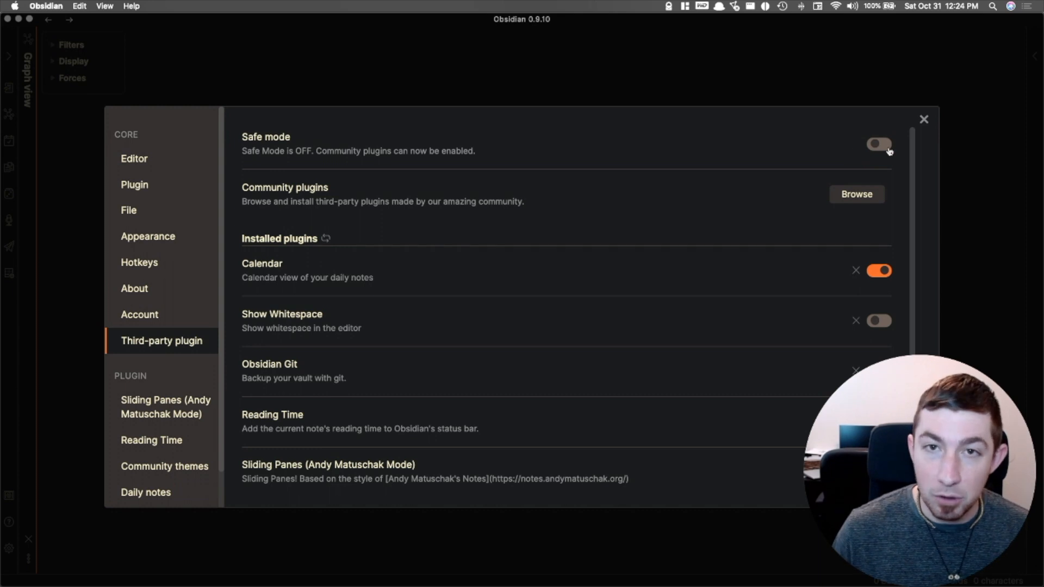
{"action": "mouse_move", "coordinate": [875, 146]}
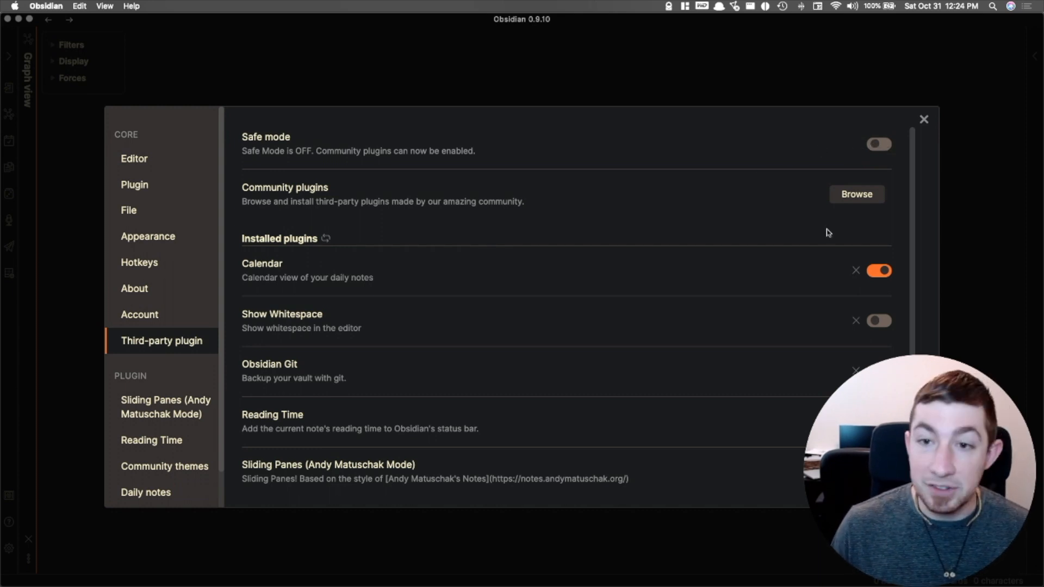
{"action": "mouse_move", "coordinate": [827, 270]}
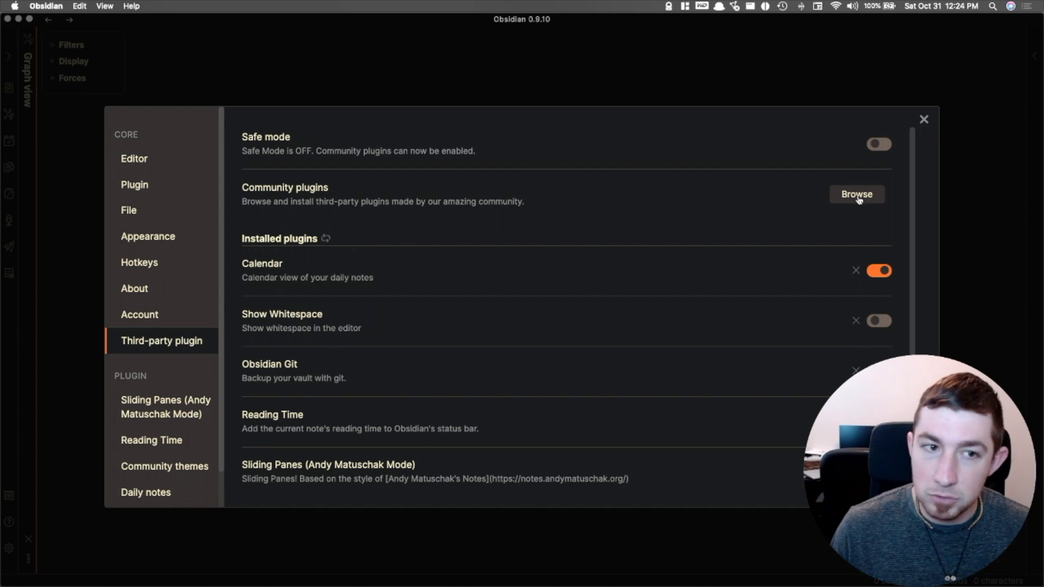
Browse the community plugin catalogue listing Calendar, Sliding Panes and Table Editor
{"action": "left_click", "coordinate": [856, 193]}
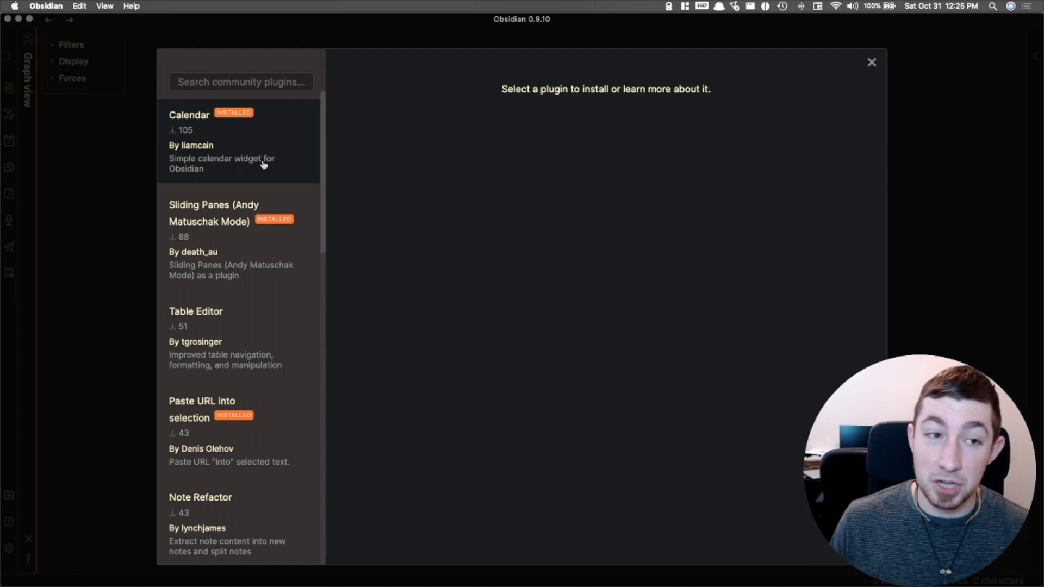
{"action": "mouse_move", "coordinate": [271, 105]}
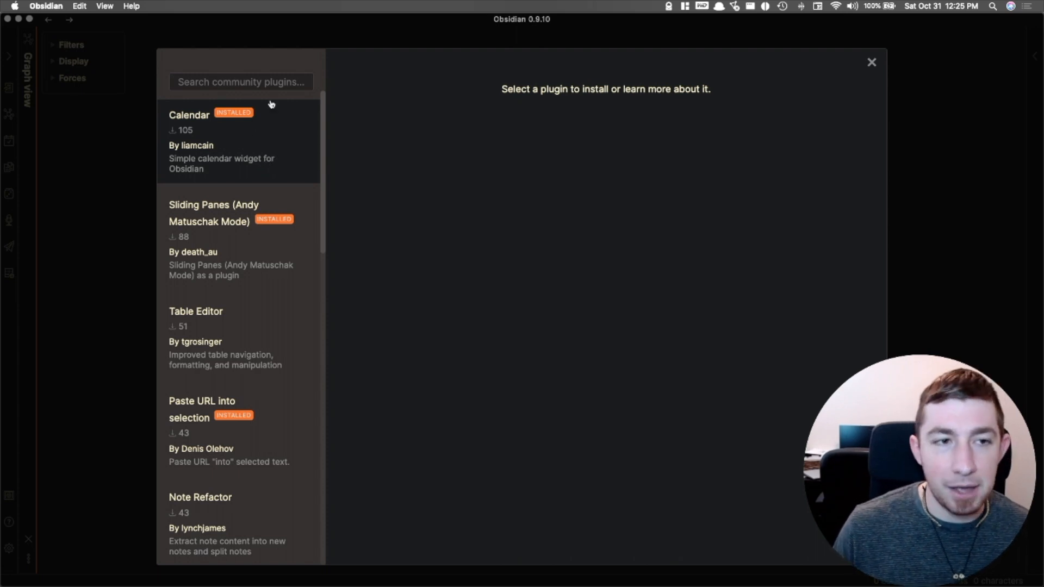
{"action": "mouse_move", "coordinate": [193, 142]}
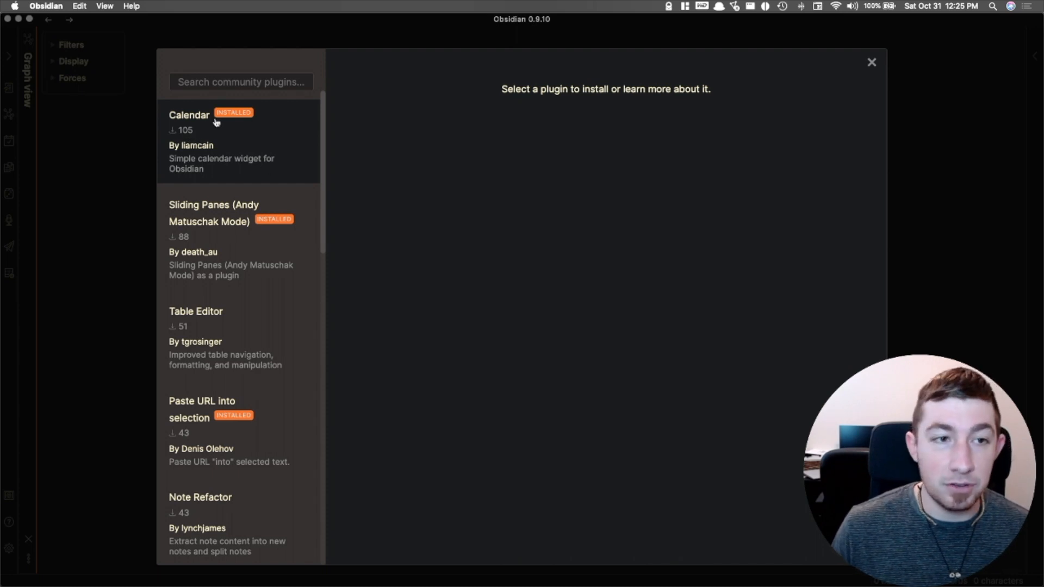
{"action": "mouse_move", "coordinate": [172, 147]}
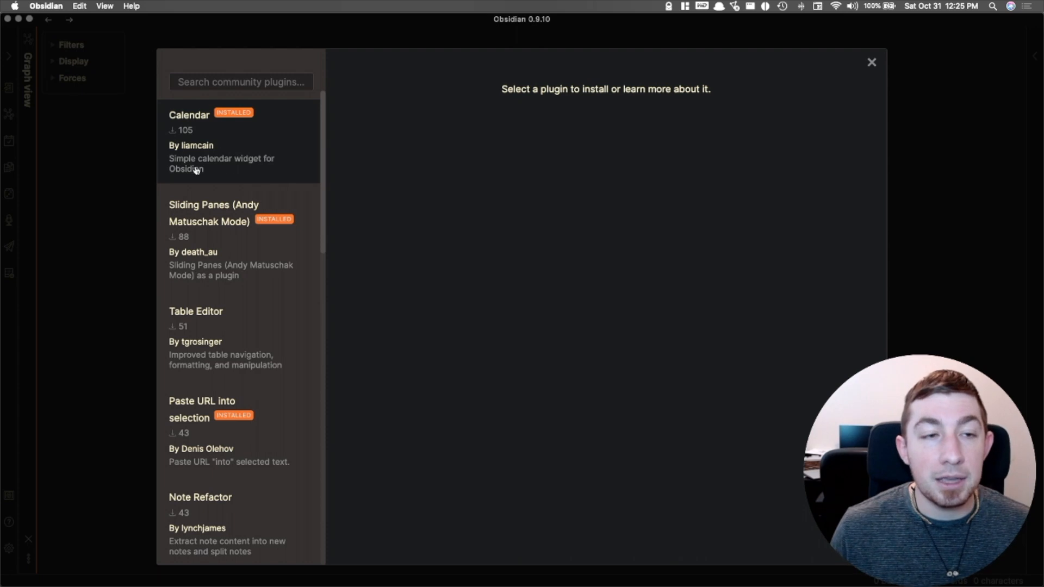
View the Calendar plugin's details showing version 1.1.3 installed and its readme
{"action": "left_click", "coordinate": [189, 115]}
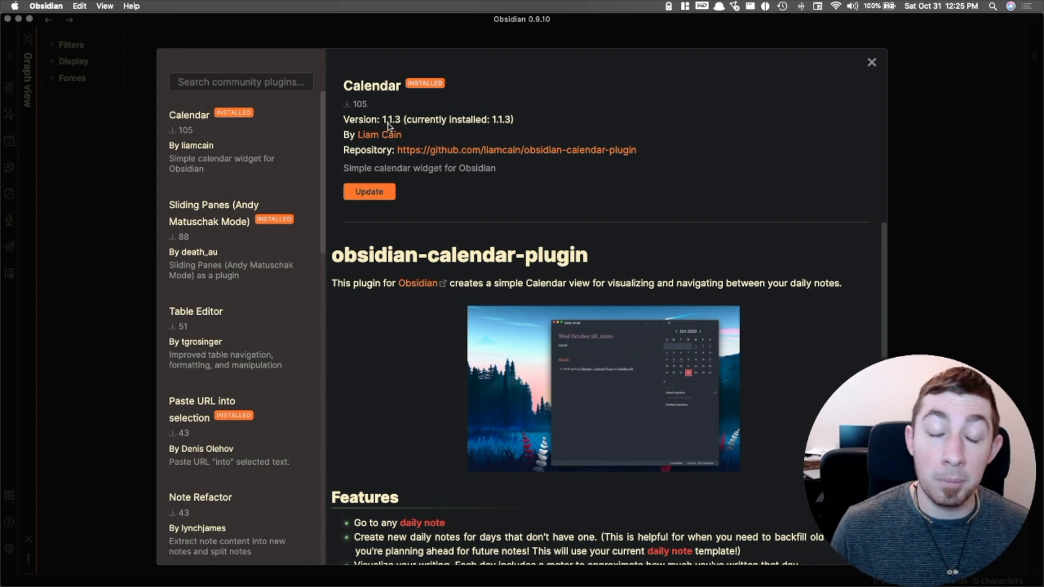
{"action": "mouse_move", "coordinate": [427, 119]}
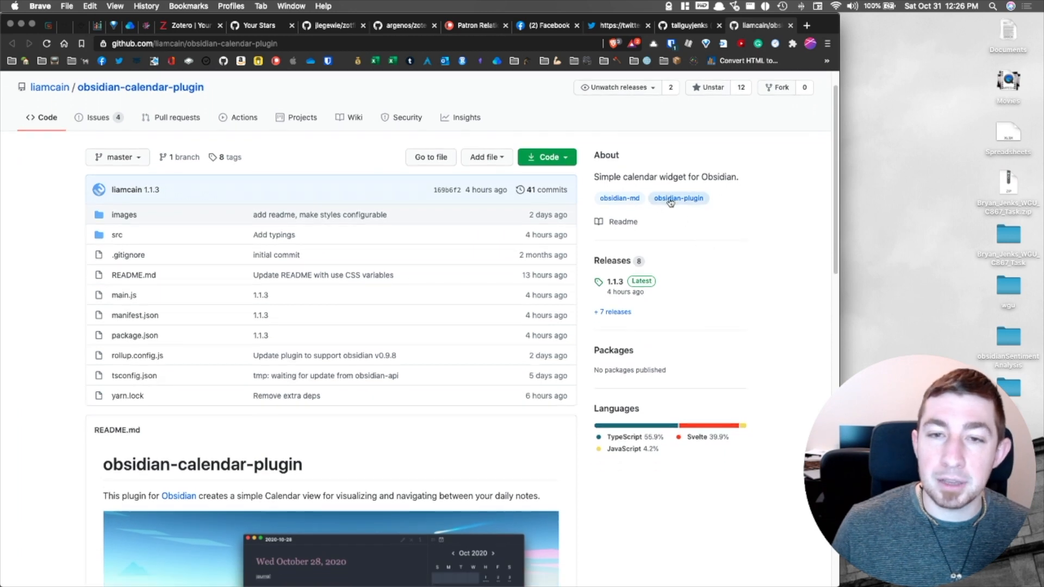
{"action": "mouse_move", "coordinate": [619, 199]}
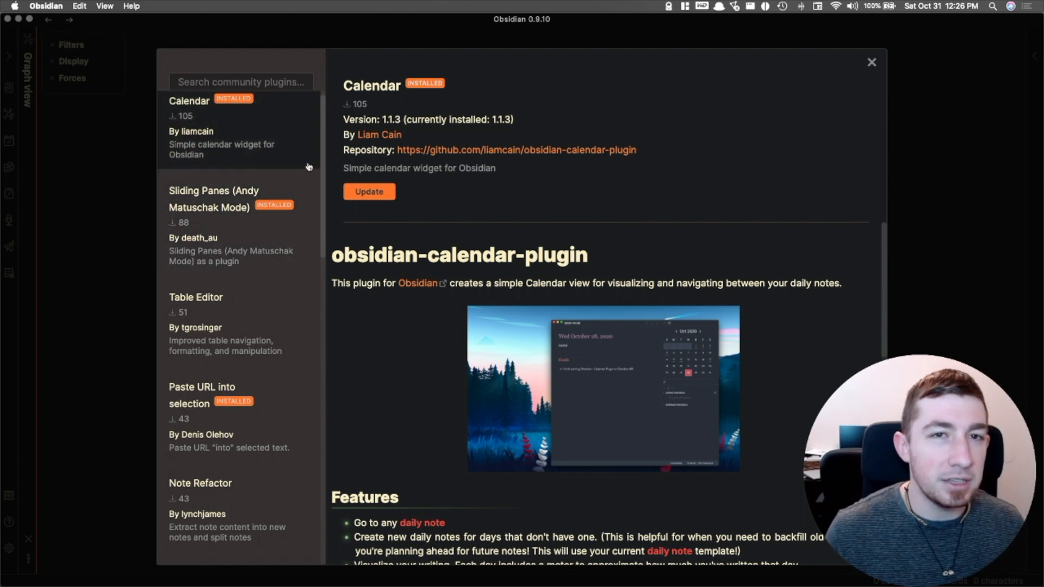
{"action": "mouse_move", "coordinate": [278, 166]}
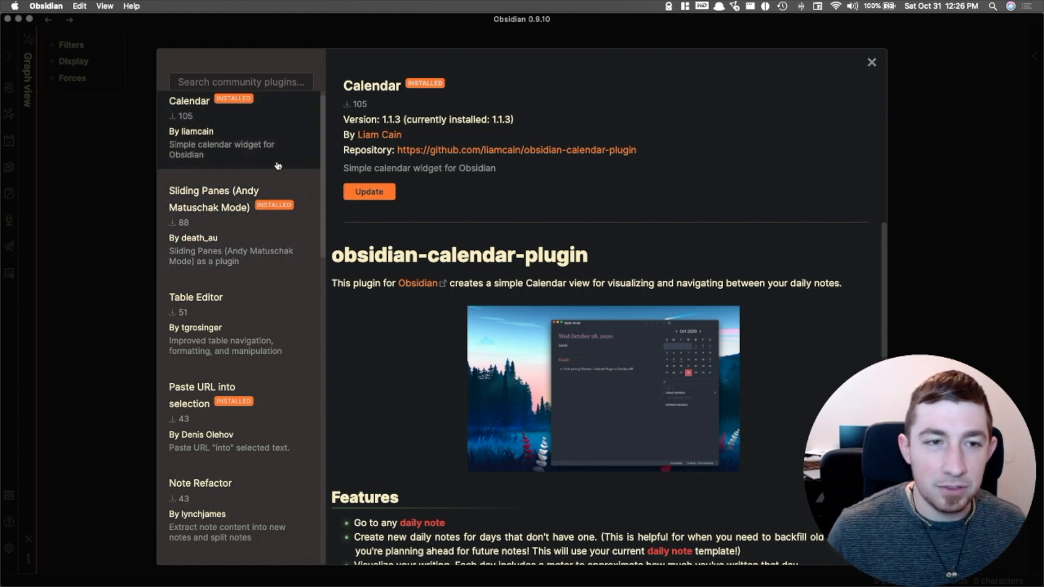
{"action": "mouse_move", "coordinate": [288, 166]}
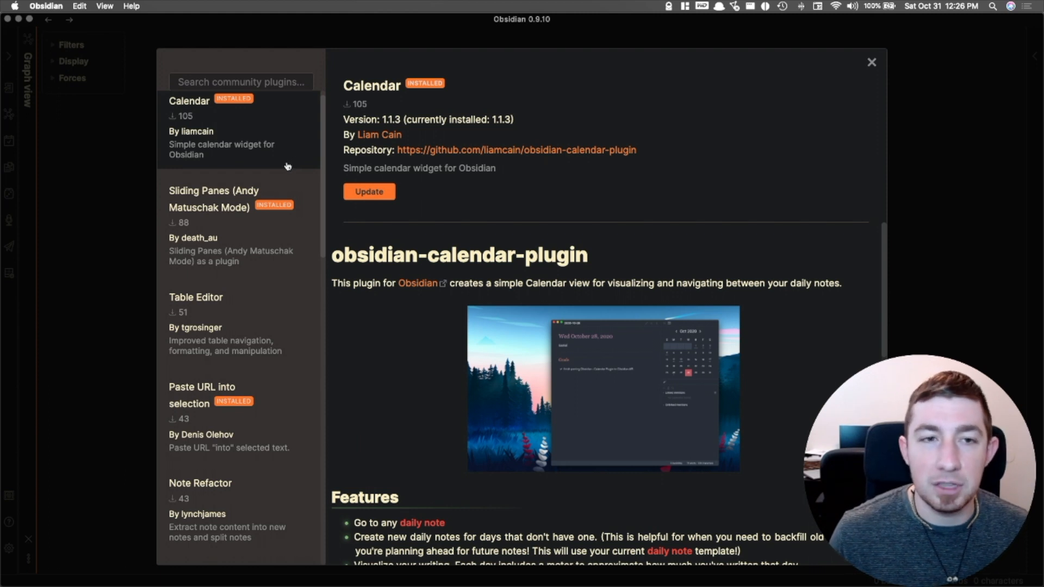
{"action": "mouse_move", "coordinate": [290, 171]}
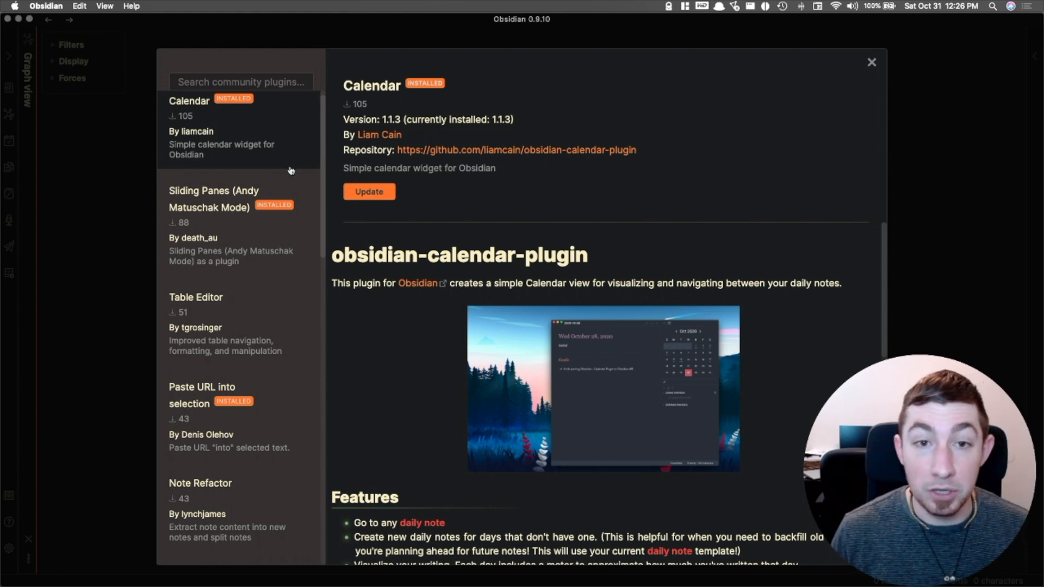
{"action": "left_click", "coordinate": [369, 192]}
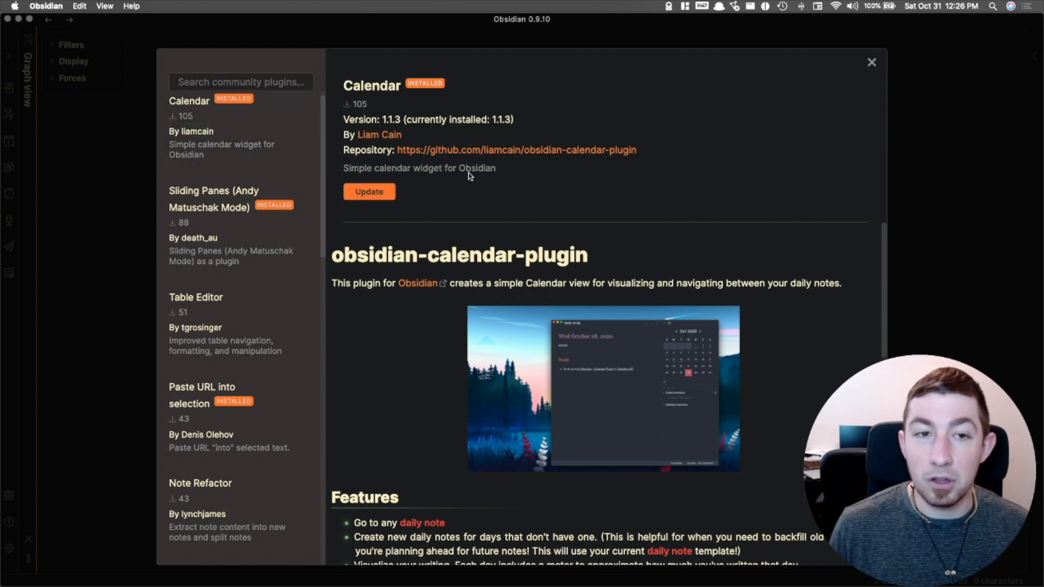
{"action": "mouse_move", "coordinate": [688, 255]}
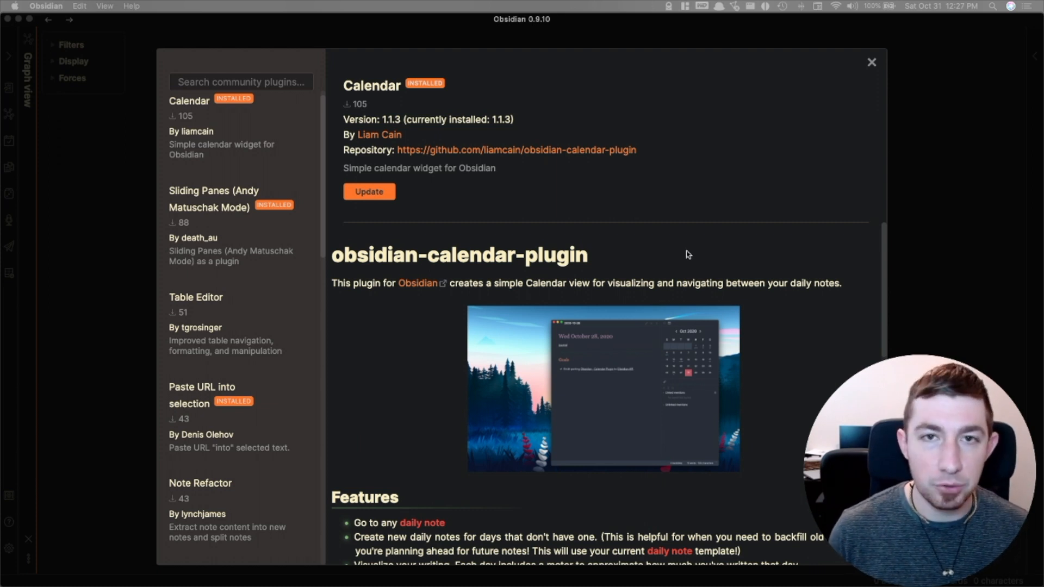
{"action": "mouse_move", "coordinate": [728, 228]}
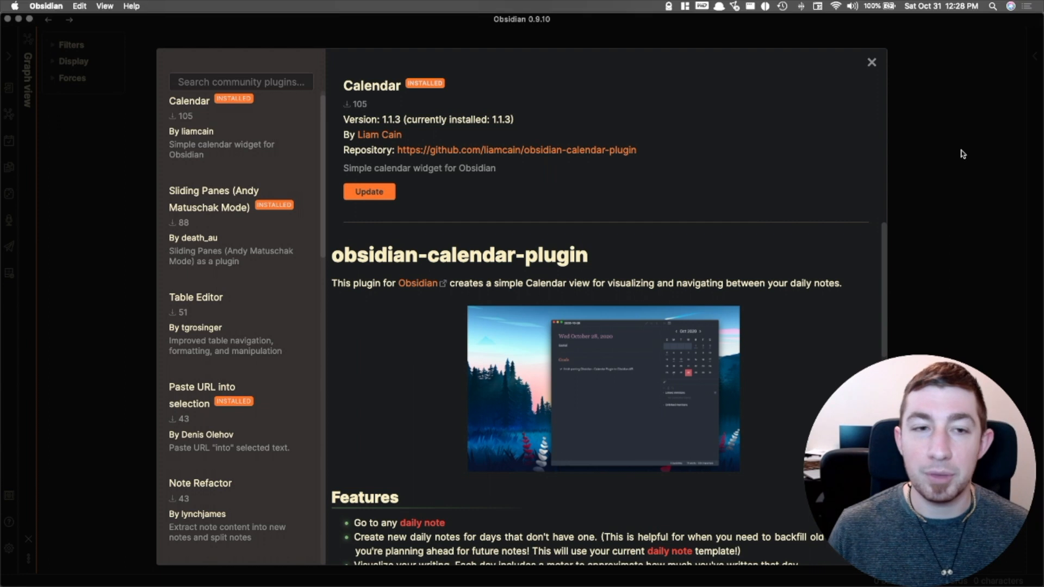
Close the plugin catalogue and settings, returning to the vault's graph view
{"action": "left_click", "coordinate": [871, 62]}
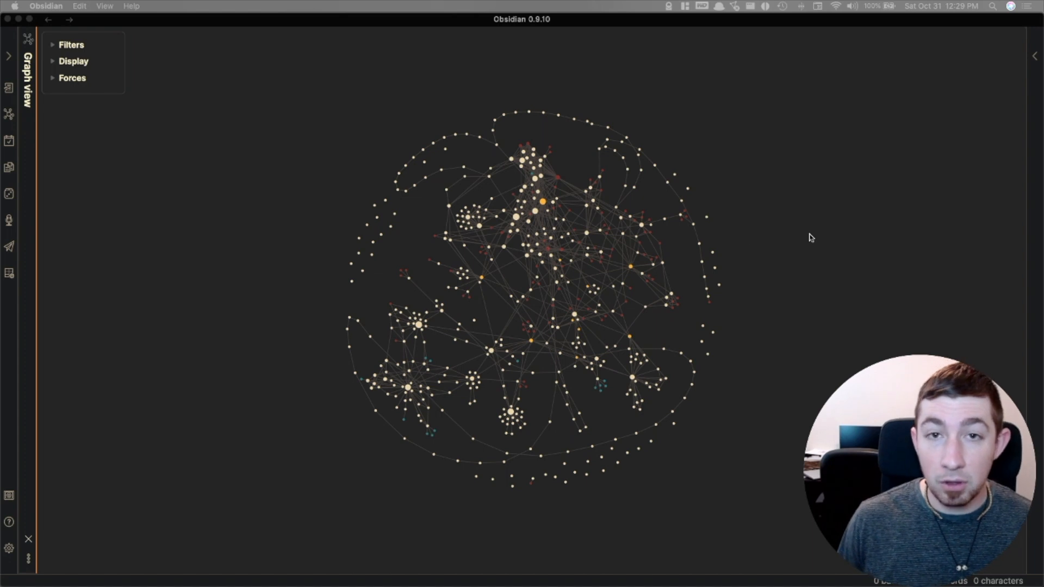
{"action": "mouse_move", "coordinate": [788, 235]}
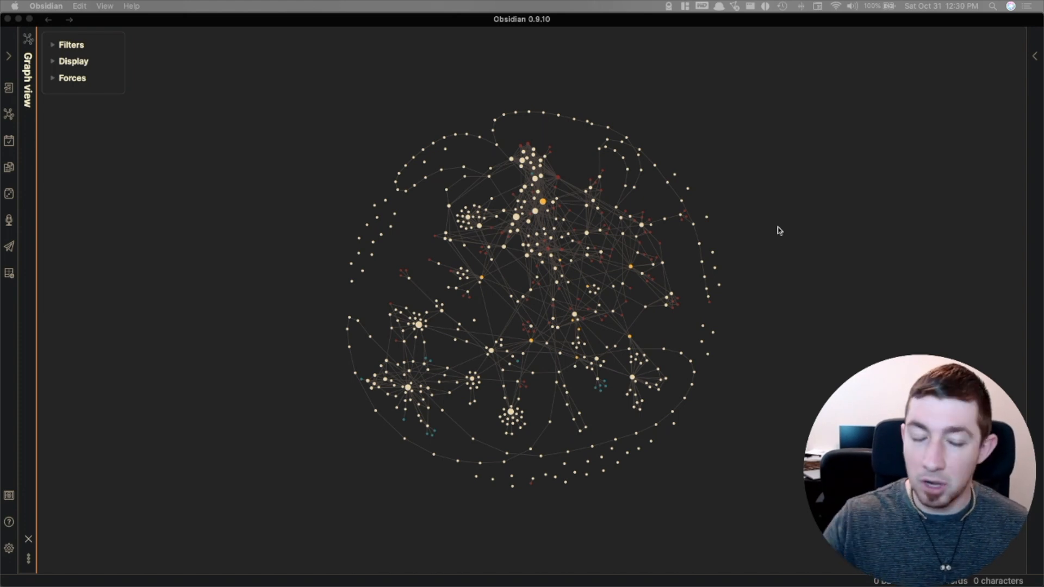
{"action": "mouse_move", "coordinate": [732, 230]}
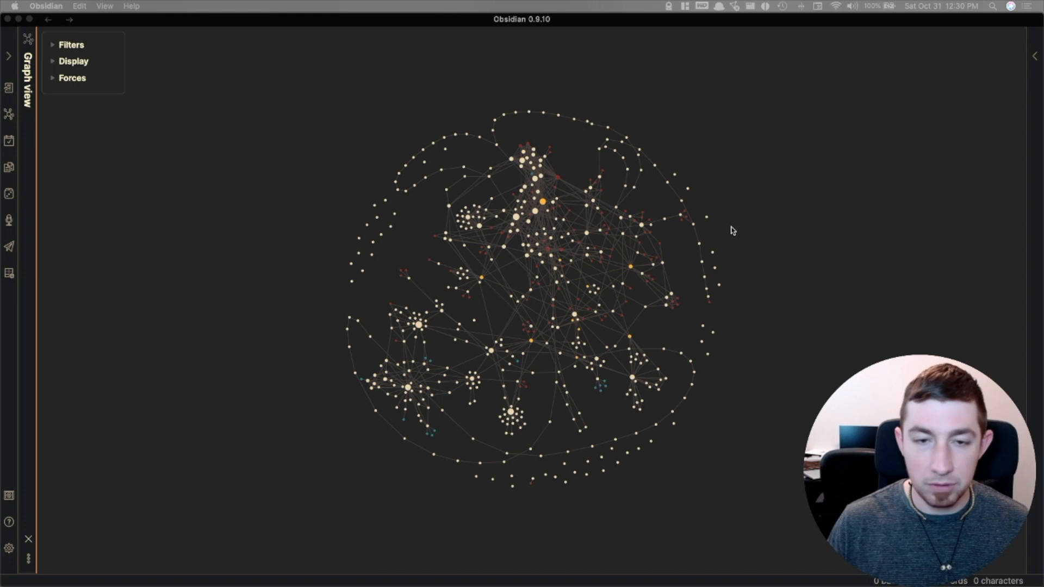
{"action": "mouse_move", "coordinate": [840, 268]}
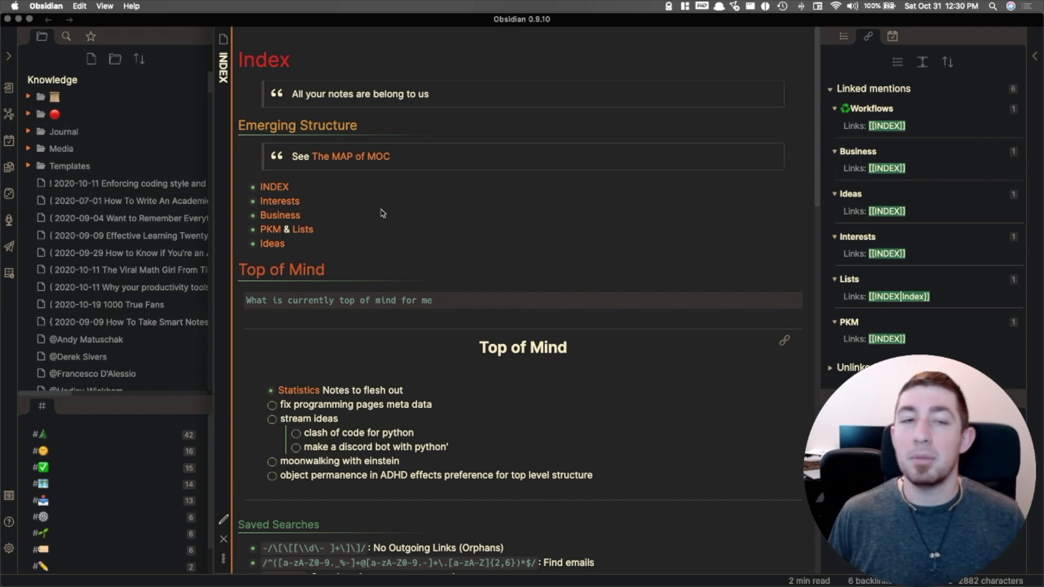
{"action": "mouse_move", "coordinate": [295, 190]}
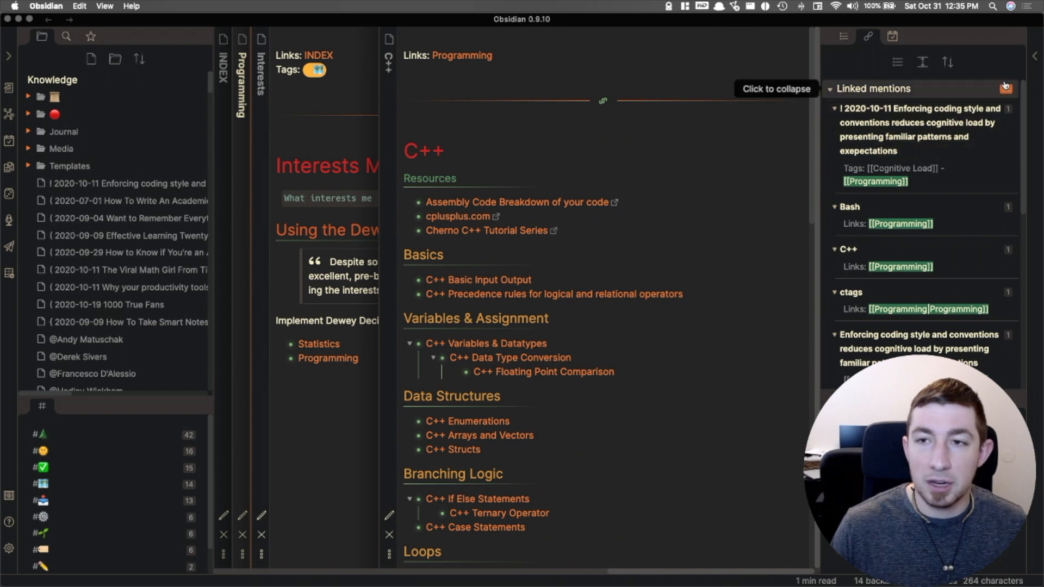
Hide the sidebars and bring the C++ Streams note into view among the sliding panes
{"action": "left_click", "coordinate": [1005, 85]}
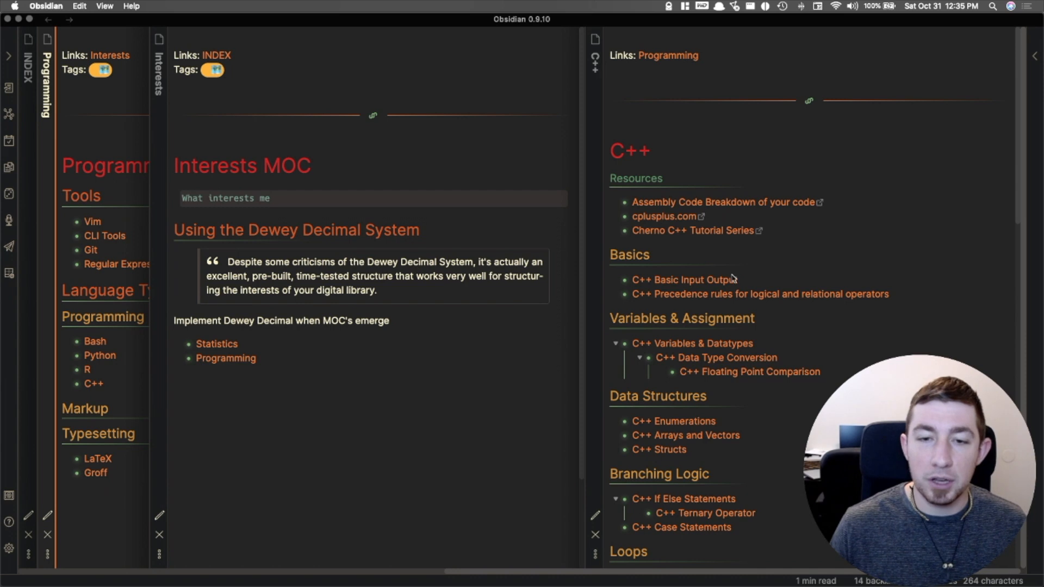
{"action": "scroll", "scroll_direction": "down", "scroll_amount": 3}
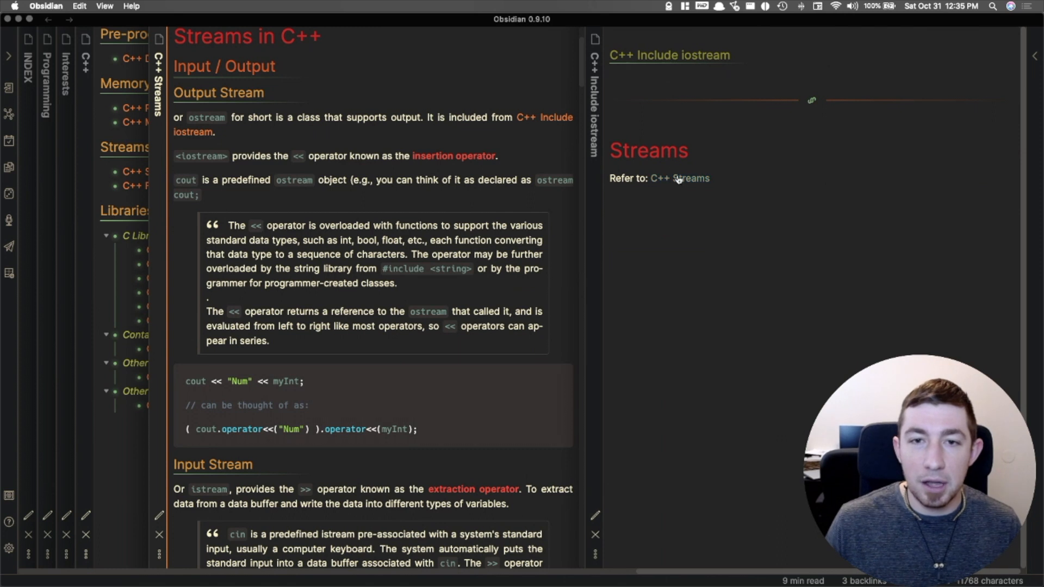
{"action": "scroll", "scroll_direction": "down", "scroll_amount": 3}
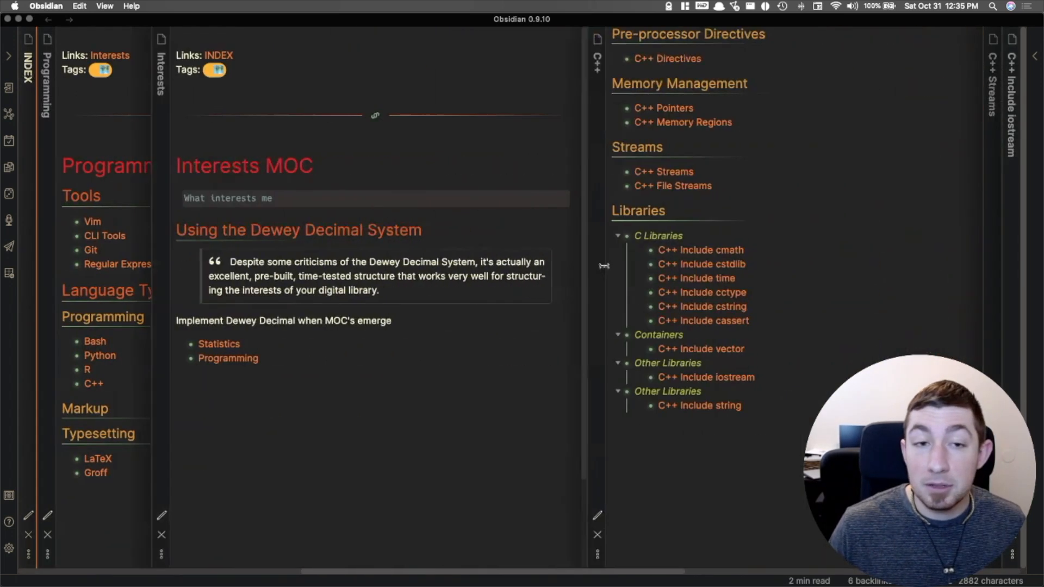
{"action": "left_click", "coordinate": [705, 377]}
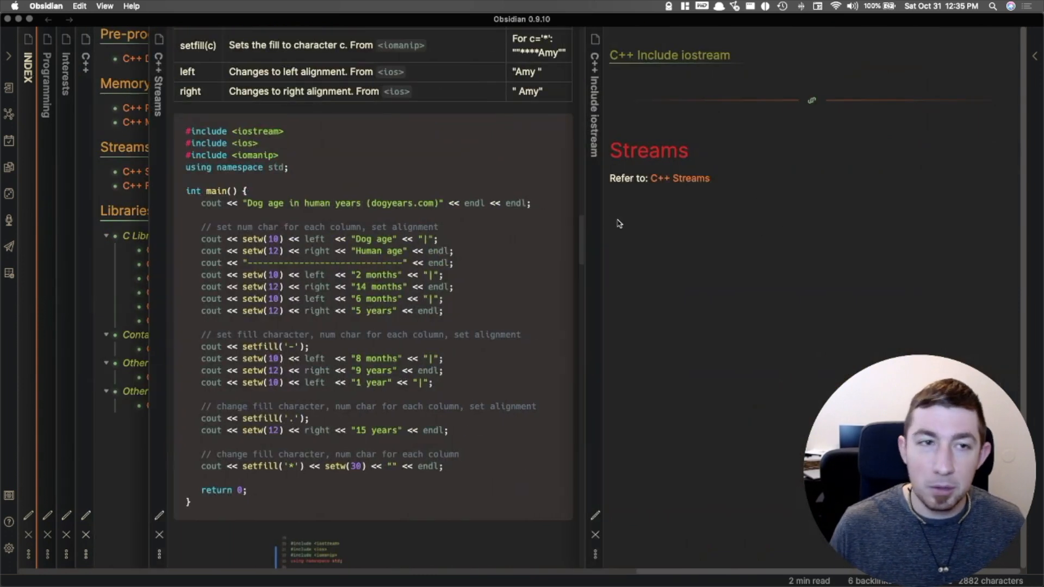
{"action": "mouse_move", "coordinate": [19, 113]}
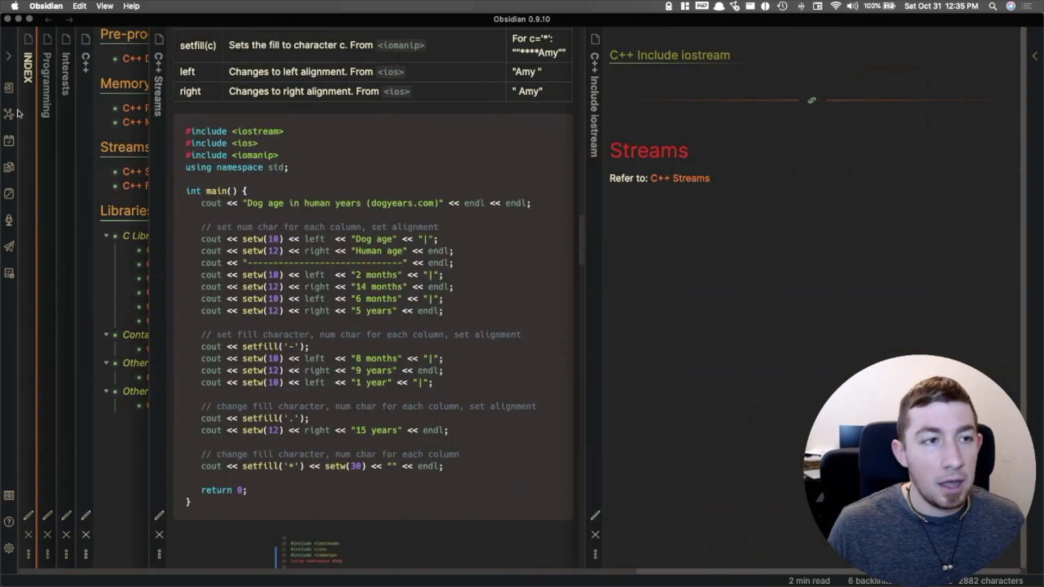
{"action": "mouse_move", "coordinate": [944, 113]}
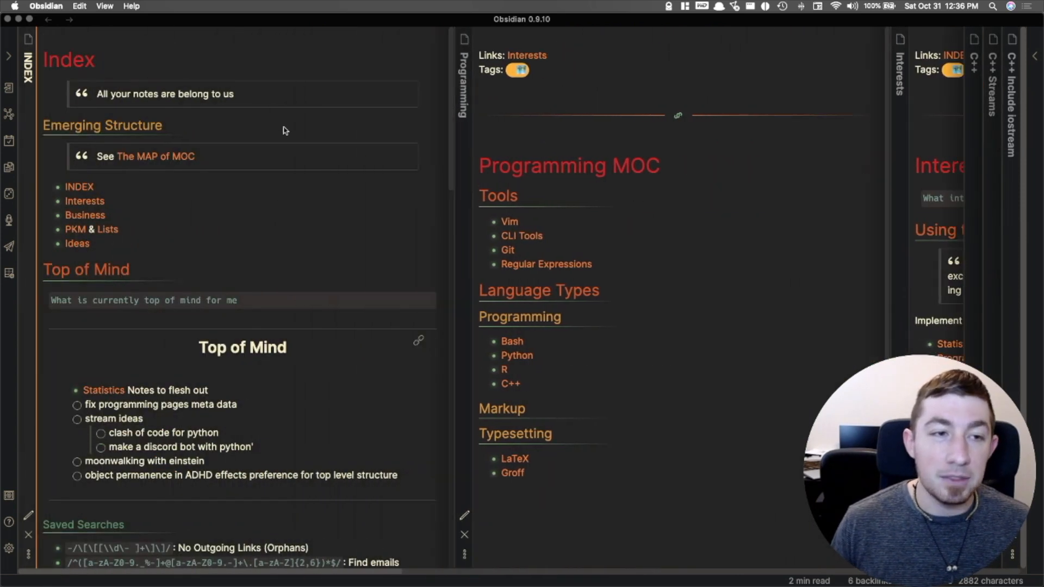
{"action": "mouse_move", "coordinate": [234, 241]}
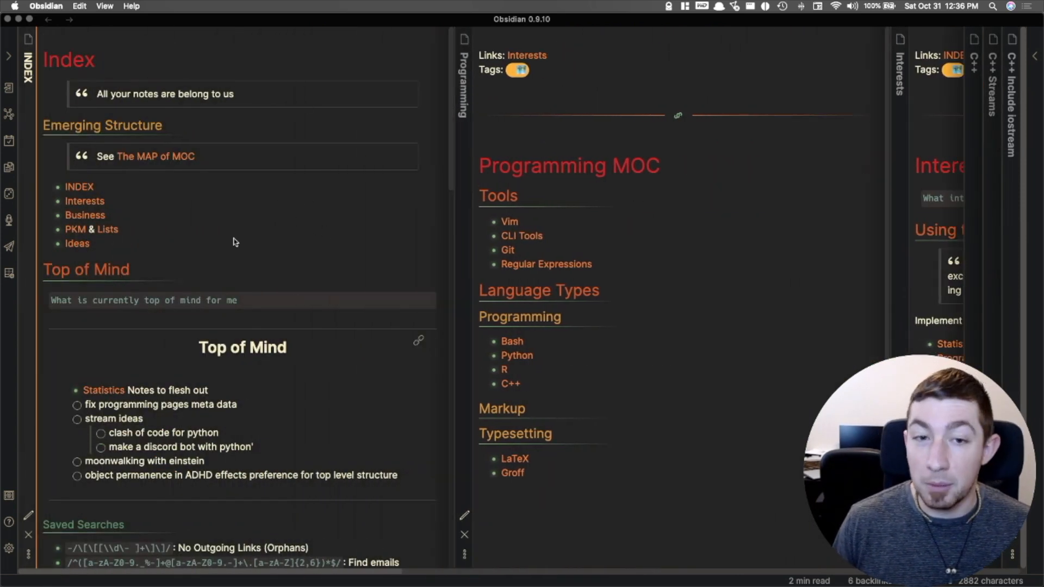
{"action": "mouse_move", "coordinate": [366, 222]}
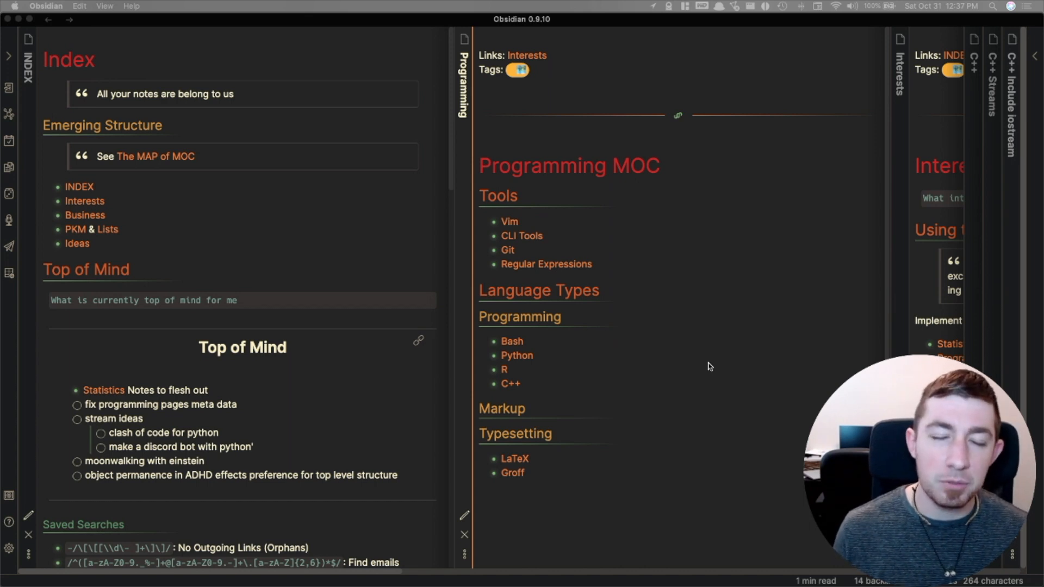
{"action": "mouse_move", "coordinate": [672, 381]}
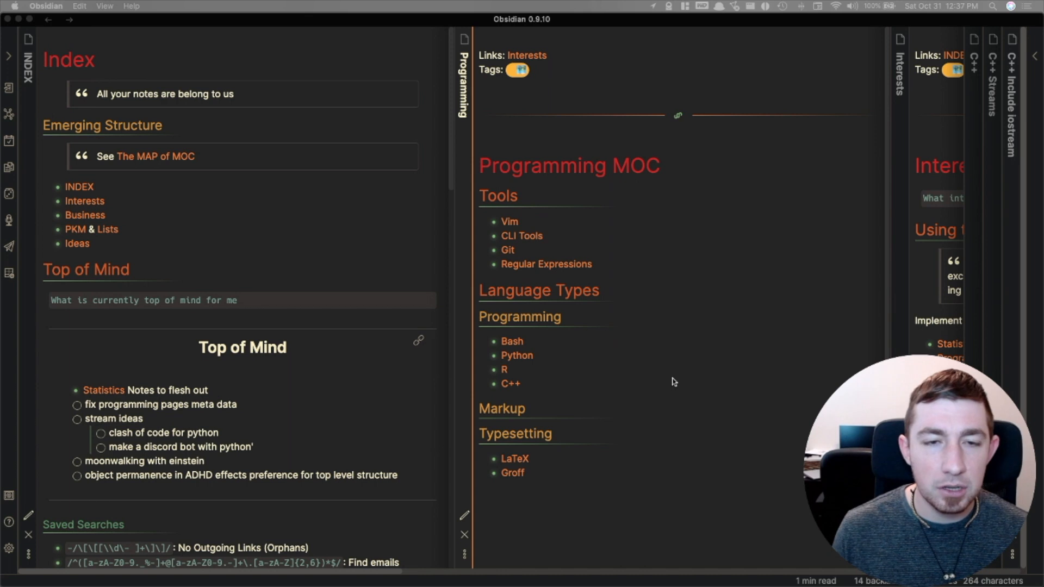
{"action": "mouse_move", "coordinate": [661, 378]}
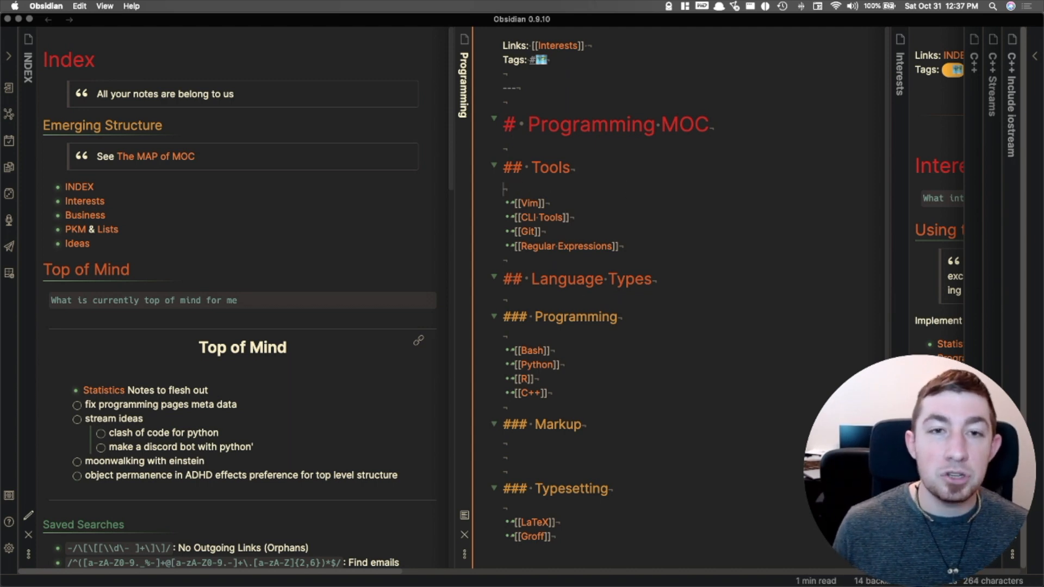
Scroll through the Programming MOC note's raw Markdown in edit mode
{"action": "scroll", "scroll_direction": "down", "scroll_amount": 3}
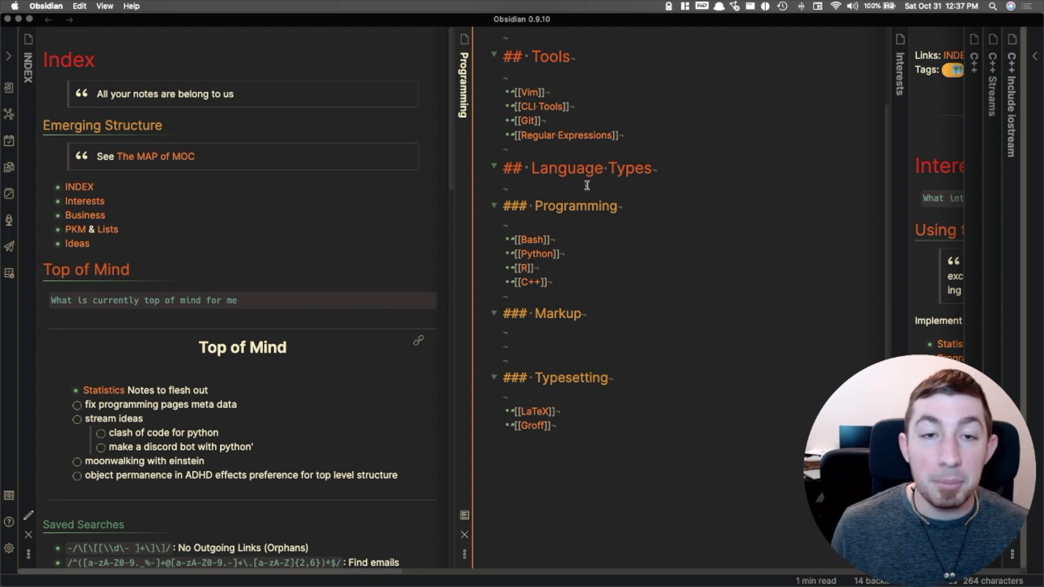
{"action": "mouse_move", "coordinate": [864, 229]}
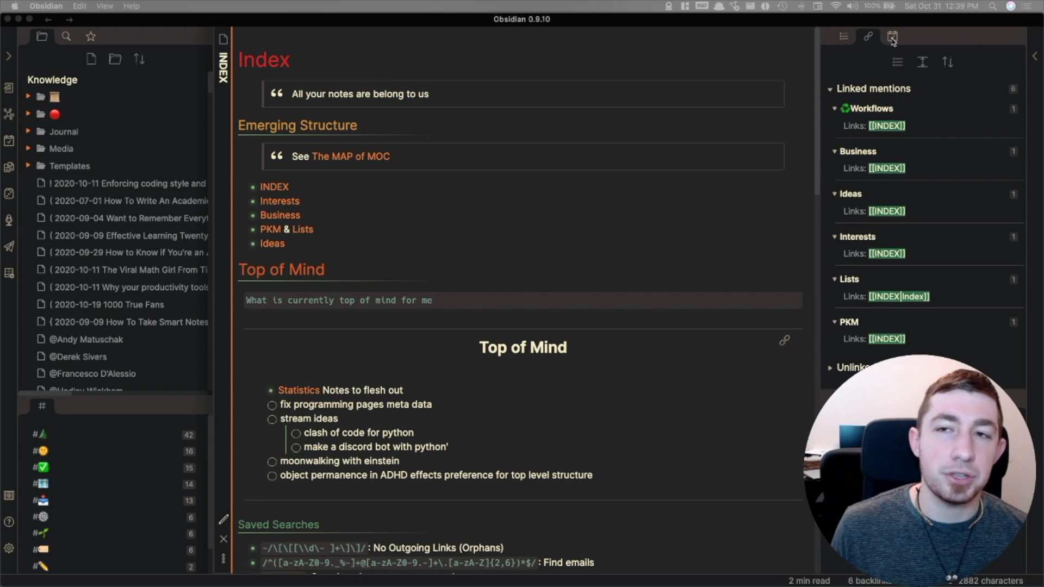
Show the Calendar of daily notes in the right sidebar and collapse the Journal folder
{"action": "left_click", "coordinate": [893, 36]}
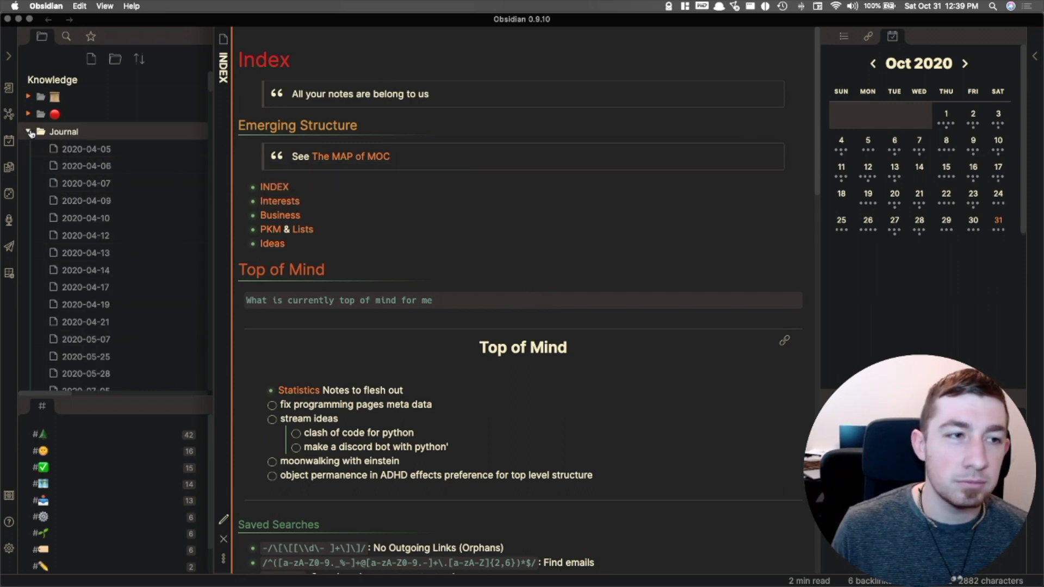
{"action": "left_click", "coordinate": [30, 131]}
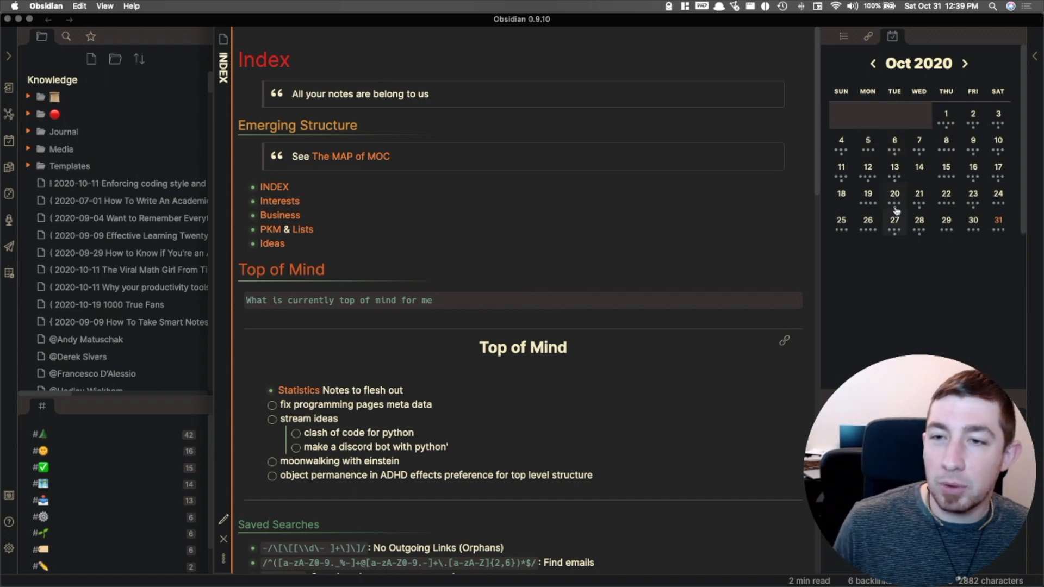
{"action": "mouse_move", "coordinate": [933, 225]}
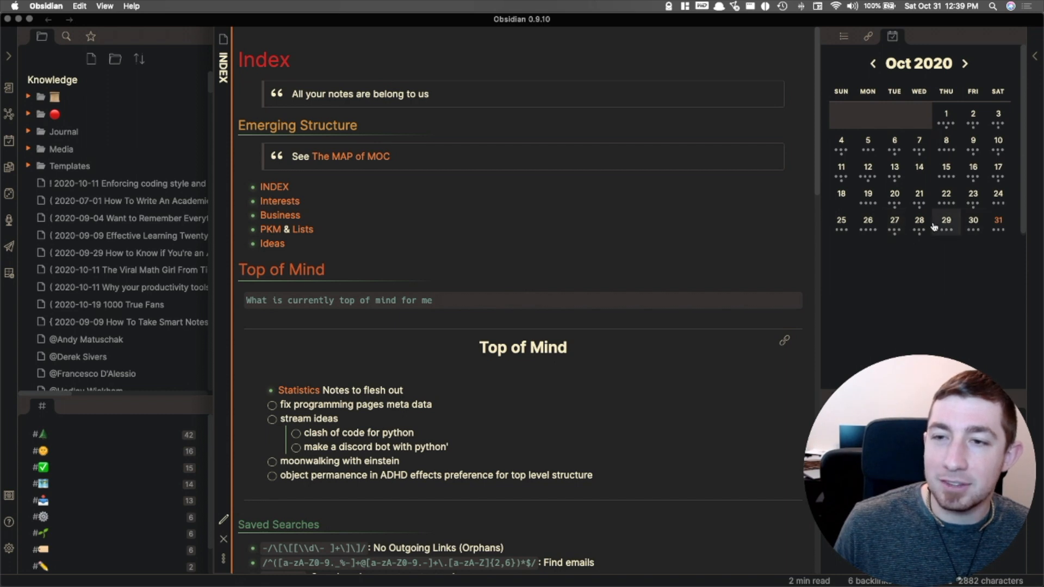
{"action": "mouse_move", "coordinate": [819, 162]}
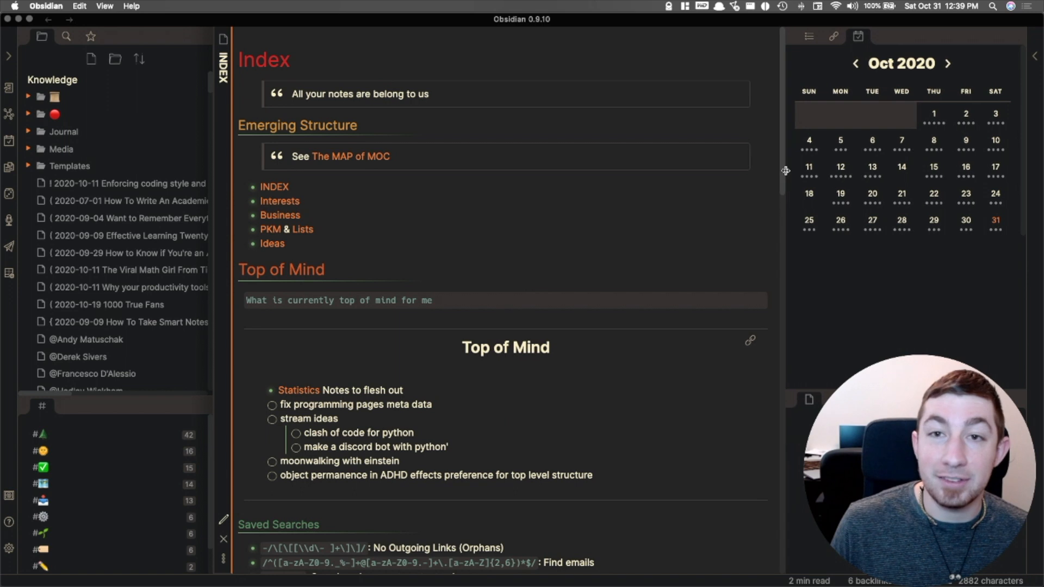
{"action": "mouse_move", "coordinate": [996, 167]}
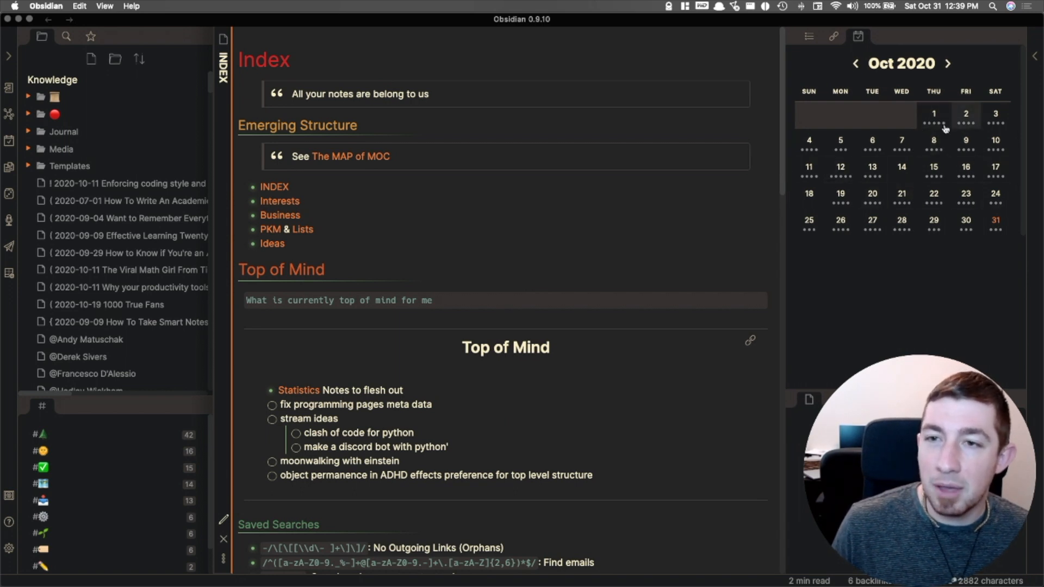
Page the calendar back to June 2020, then forward again to November 2020
{"action": "left_click", "coordinate": [854, 63]}
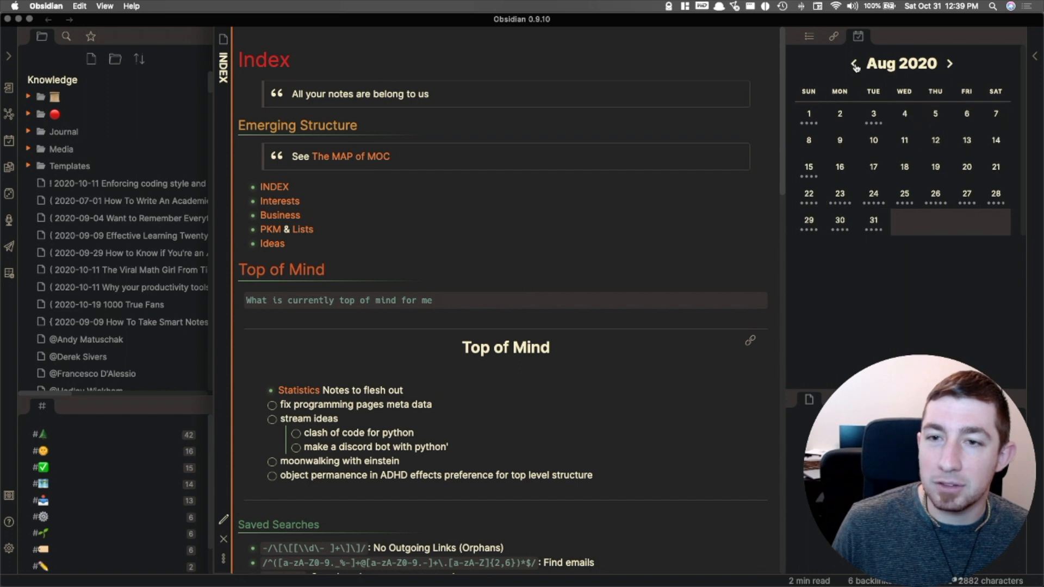
{"action": "left_click", "coordinate": [857, 63]}
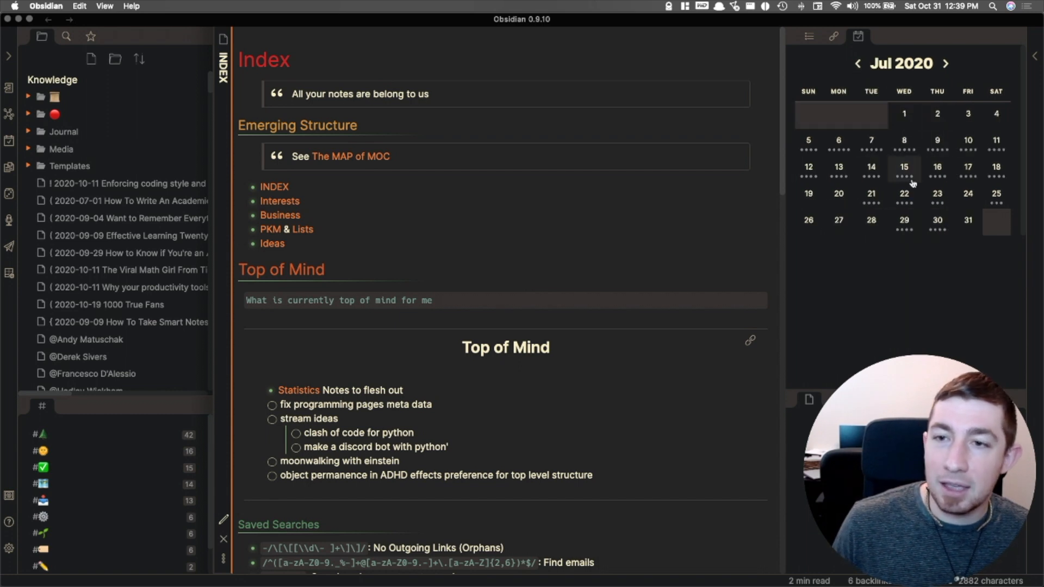
{"action": "left_click", "coordinate": [857, 63]}
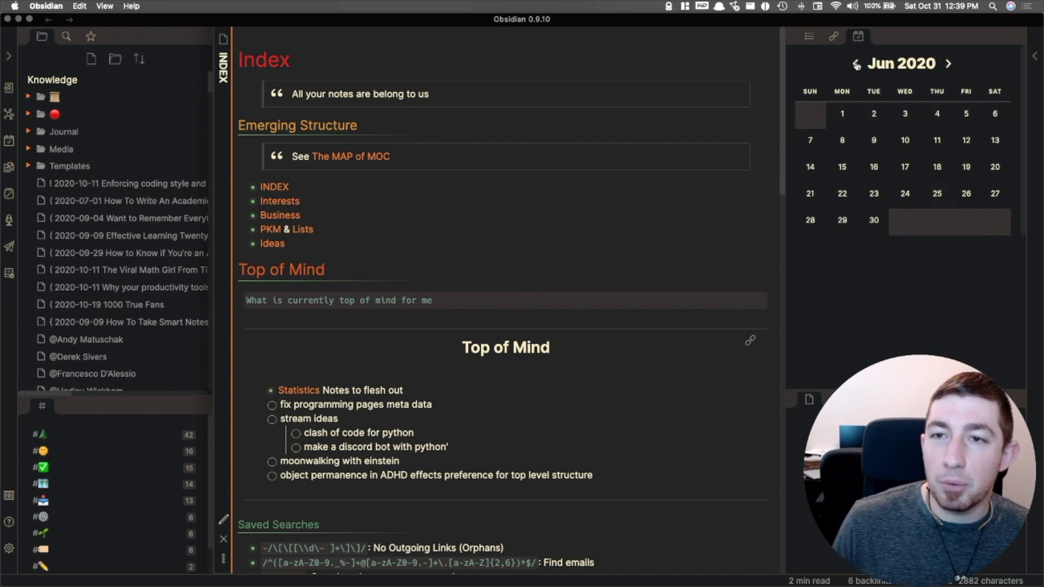
{"action": "left_click", "coordinate": [950, 63]}
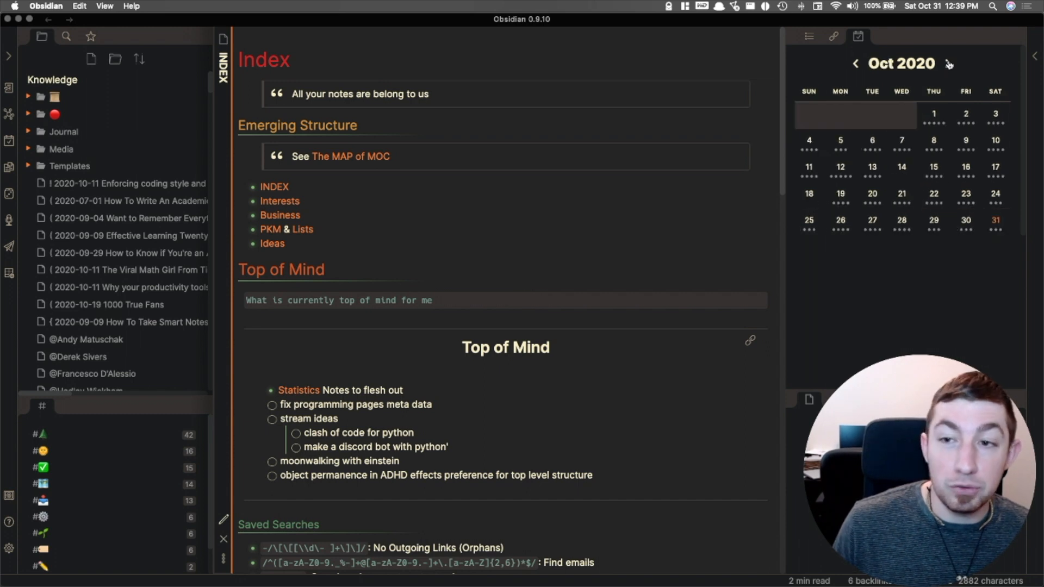
{"action": "left_click", "coordinate": [947, 63]}
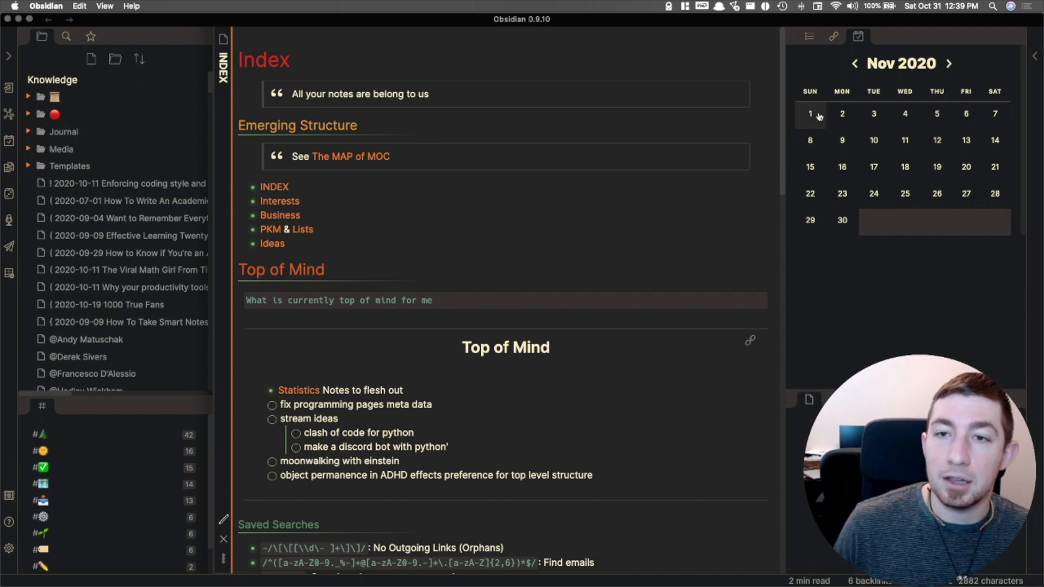
Create the 2020-11-01 daily note, preview it, show October 2020, then close the note
{"action": "left_click", "coordinate": [810, 113]}
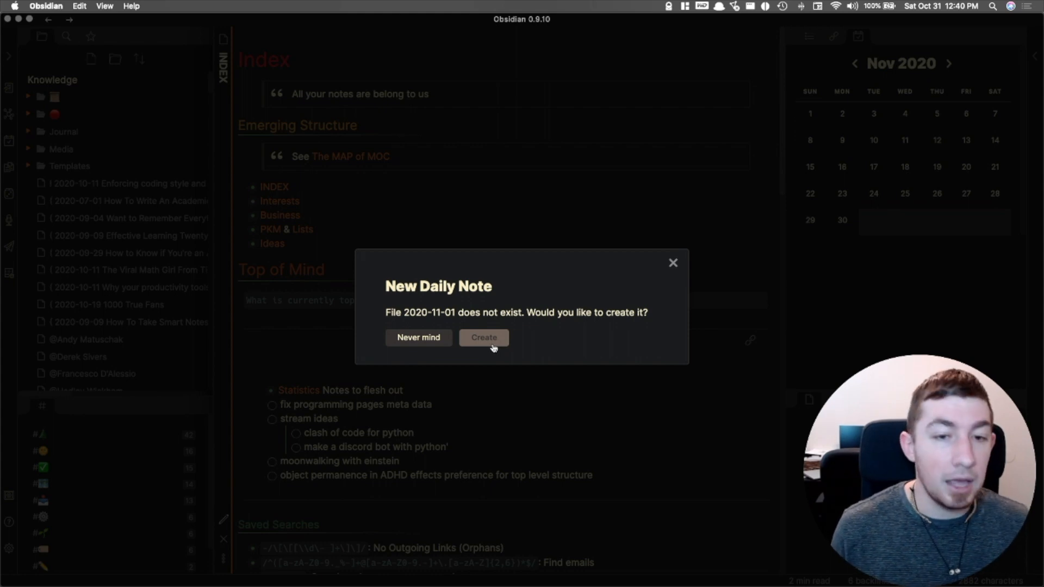
{"action": "left_click", "coordinate": [483, 338]}
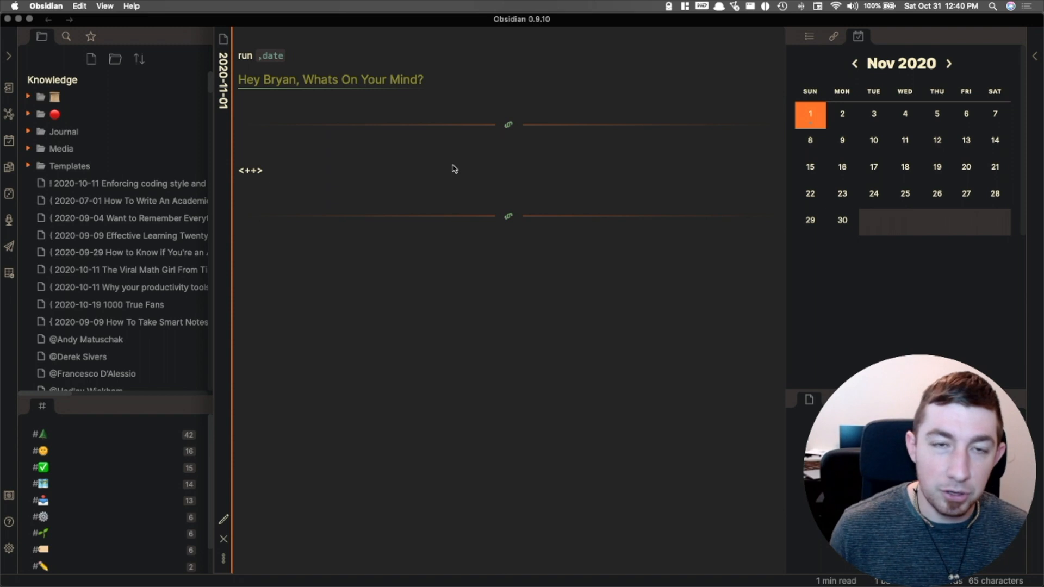
{"action": "mouse_move", "coordinate": [764, 158]}
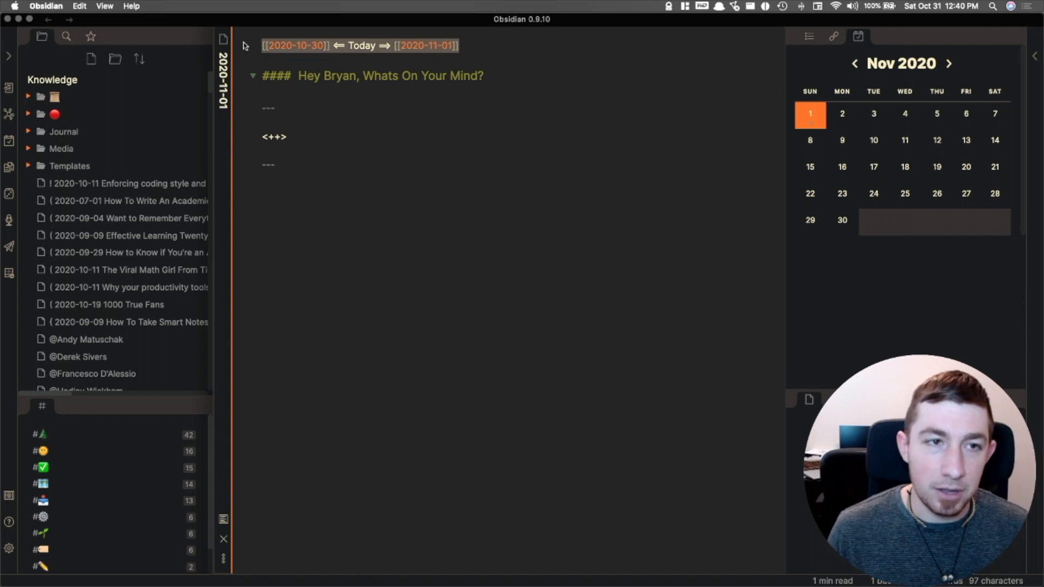
{"action": "mouse_move", "coordinate": [223, 540]}
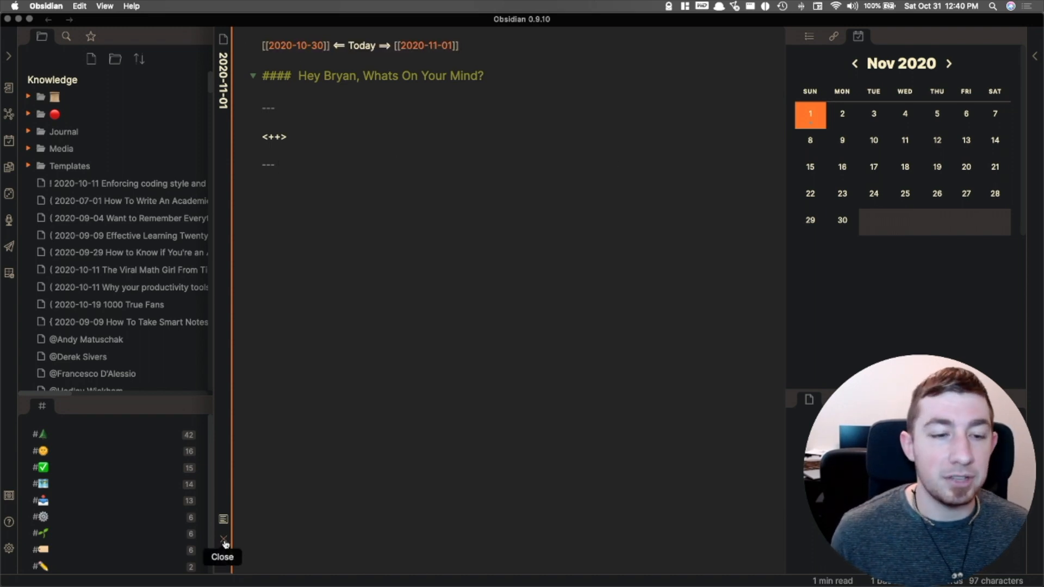
{"action": "left_click", "coordinate": [223, 538]}
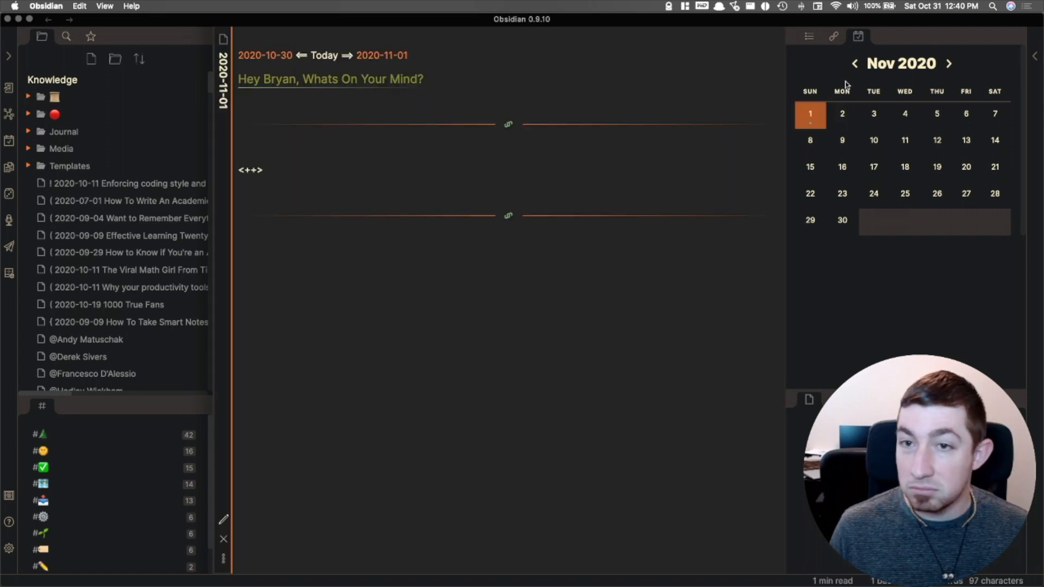
{"action": "left_click", "coordinate": [854, 63]}
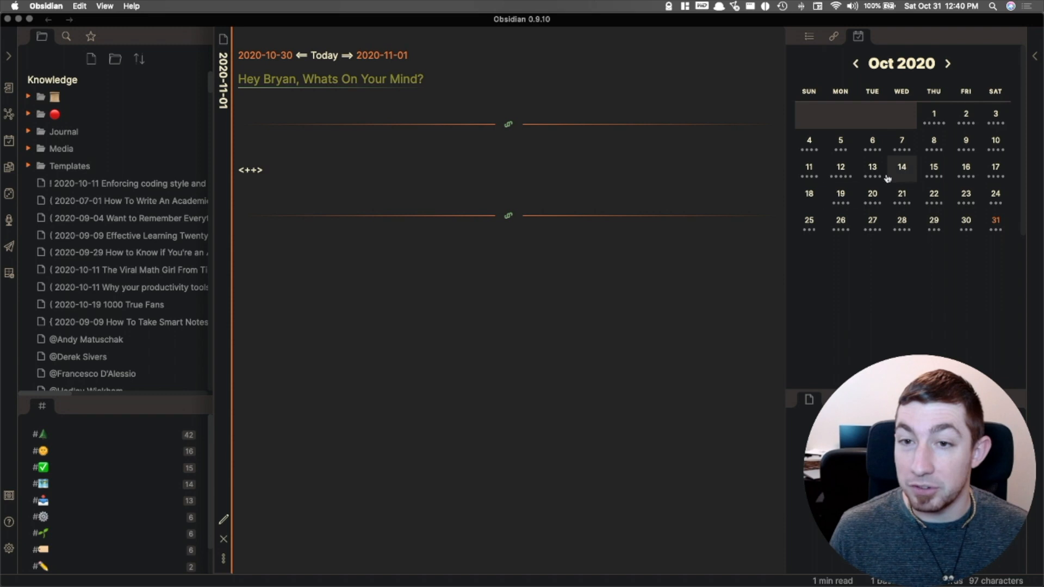
{"action": "mouse_move", "coordinate": [592, 303]}
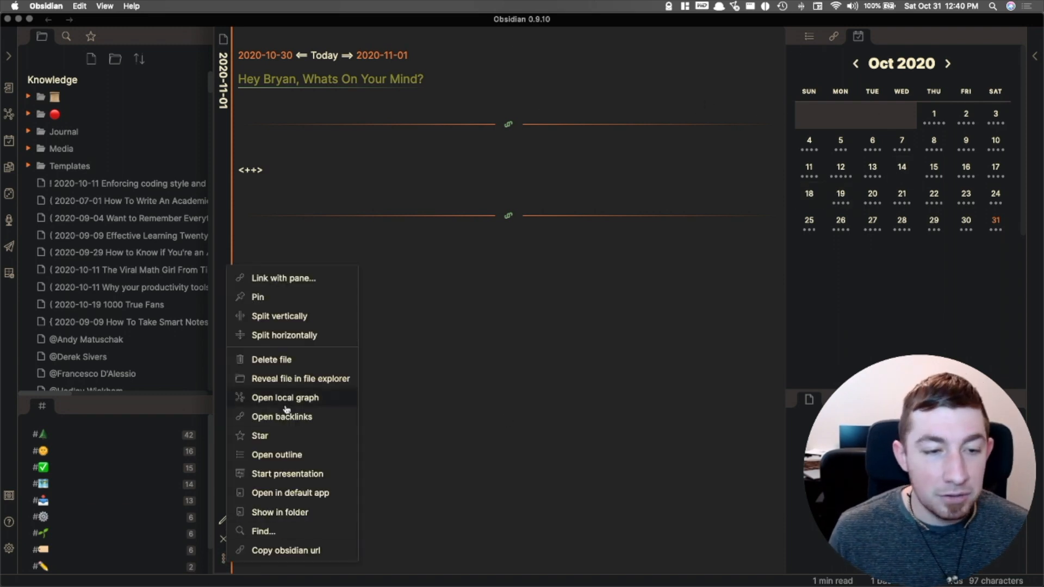
{"action": "left_click", "coordinate": [270, 359]}
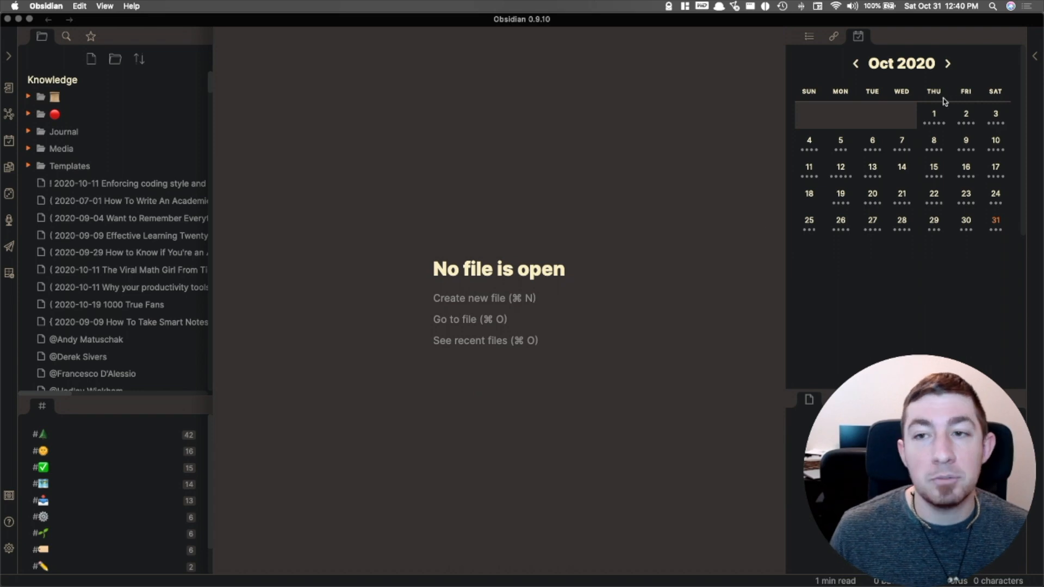
{"action": "mouse_move", "coordinate": [861, 56]}
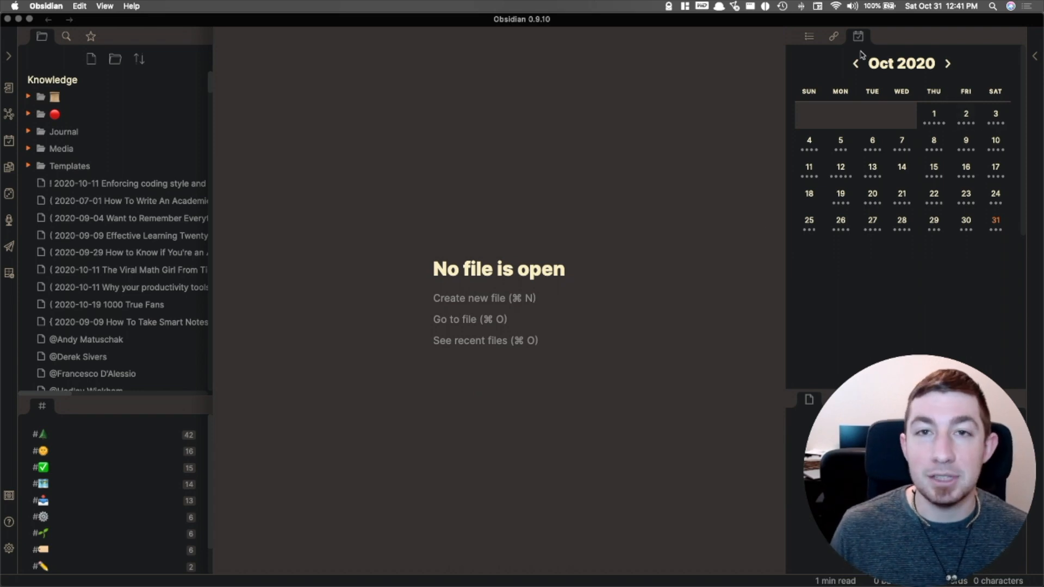
{"action": "left_click", "coordinate": [86, 338]}
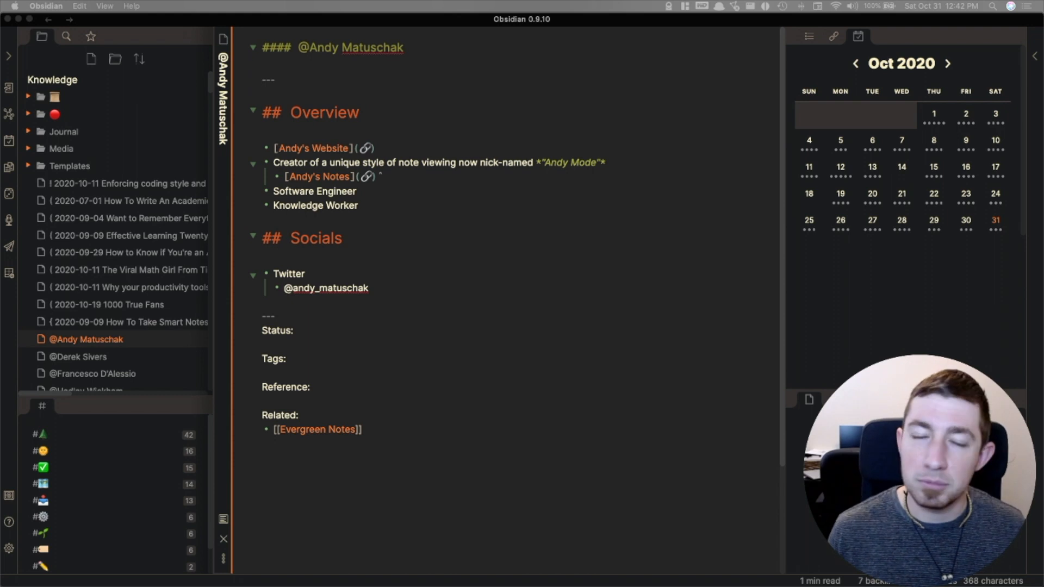
{"action": "mouse_move", "coordinate": [765, 310]}
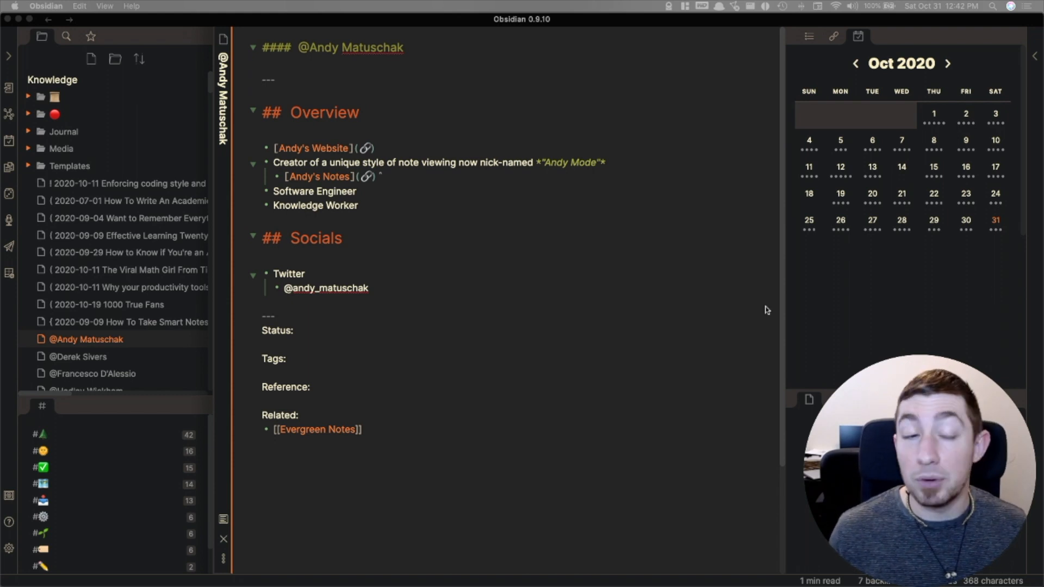
{"action": "mouse_move", "coordinate": [447, 243]}
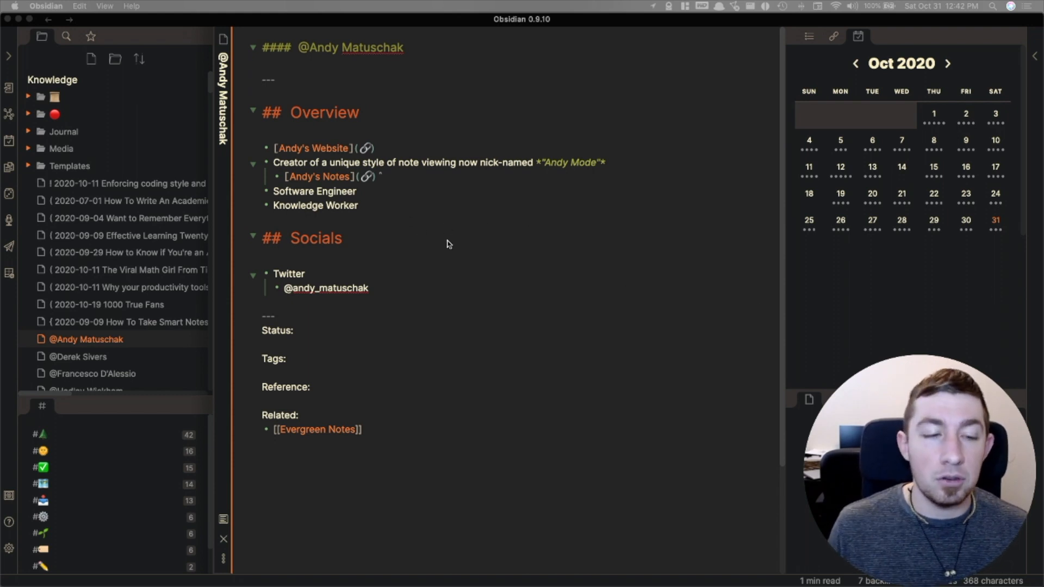
{"action": "mouse_move", "coordinate": [400, 296]}
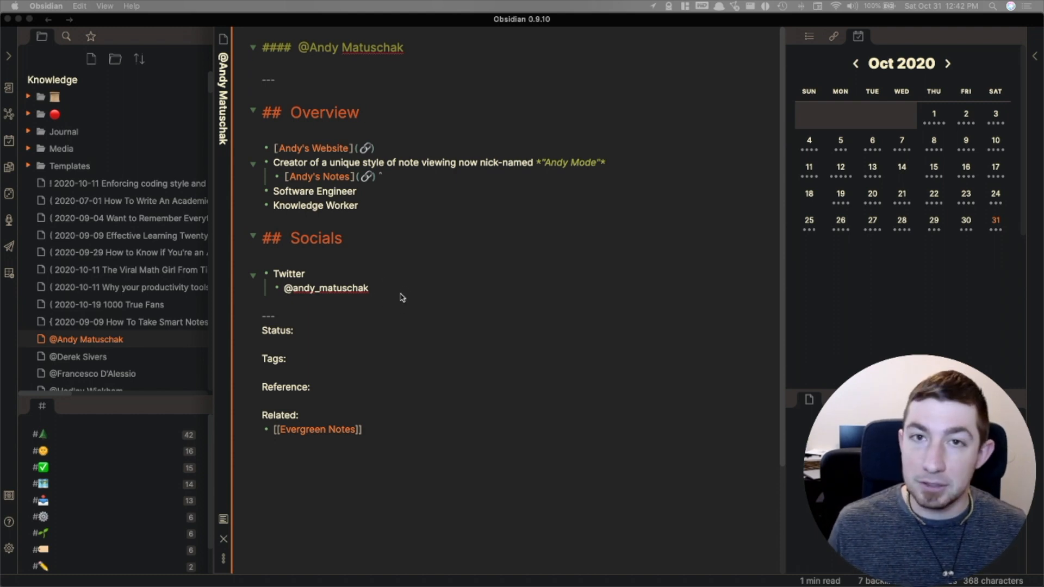
{"action": "mouse_move", "coordinate": [375, 296]}
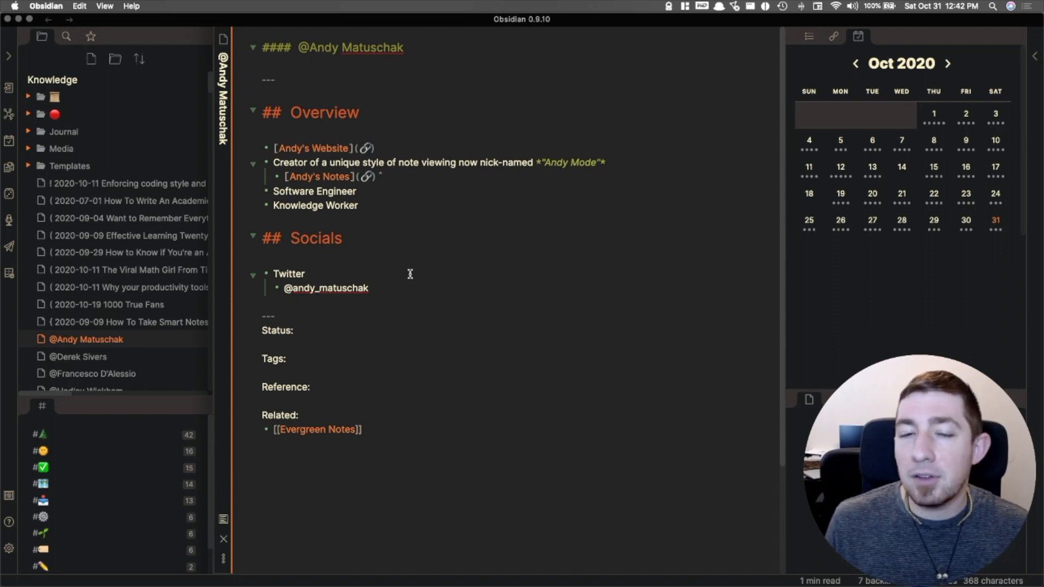
{"action": "mouse_move", "coordinate": [643, 206]}
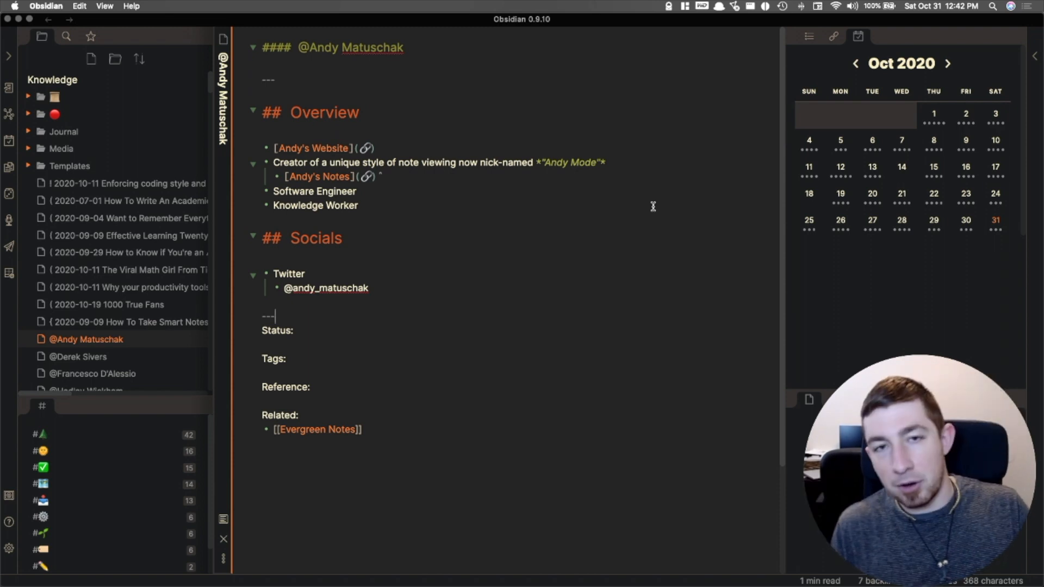
{"action": "mouse_move", "coordinate": [663, 156]}
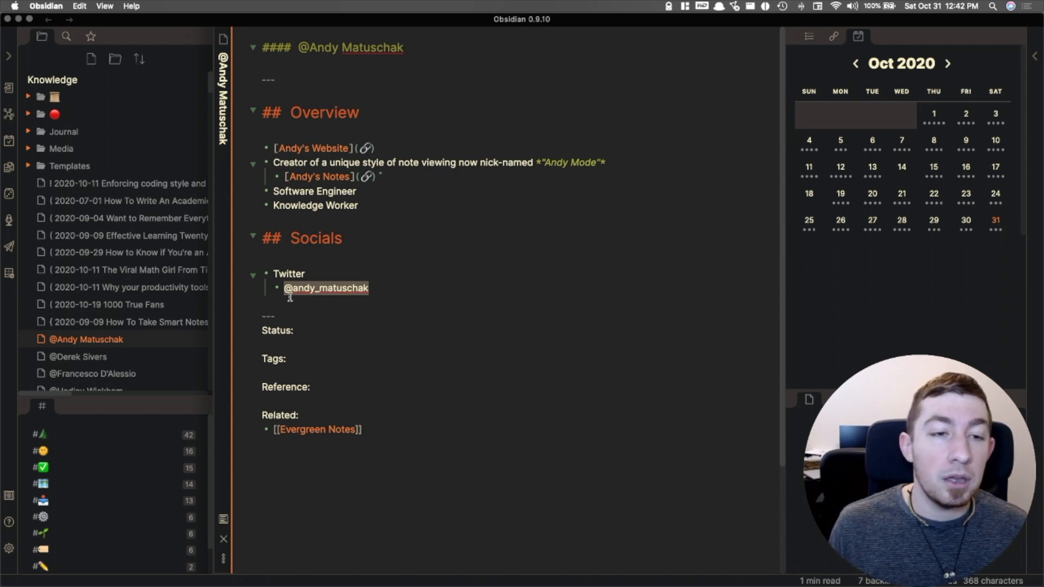
{"action": "type", "text": "https://notes.andymatuschak.org"}
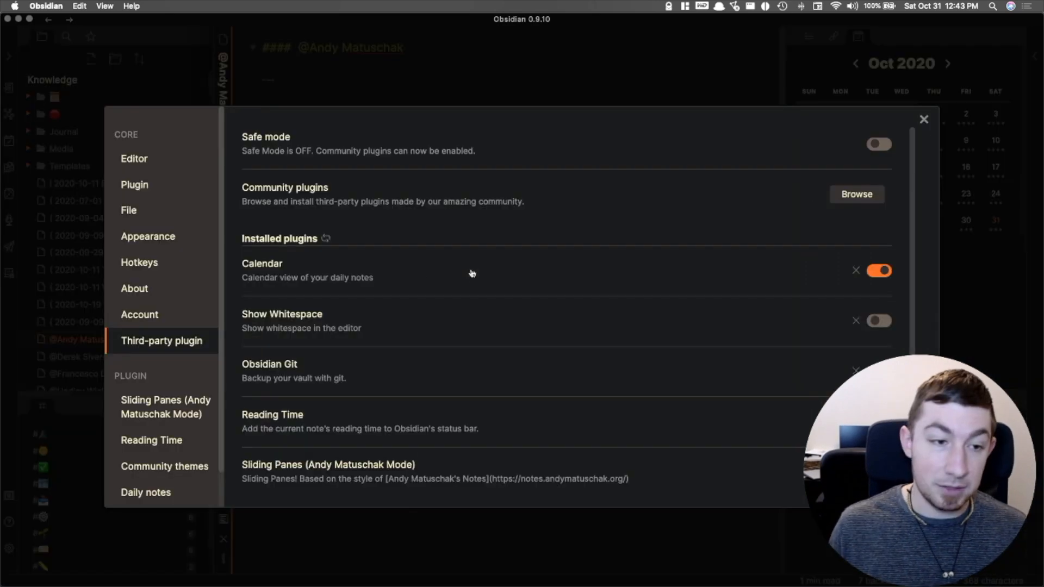
{"action": "scroll", "scroll_direction": "down", "scroll_amount": 3}
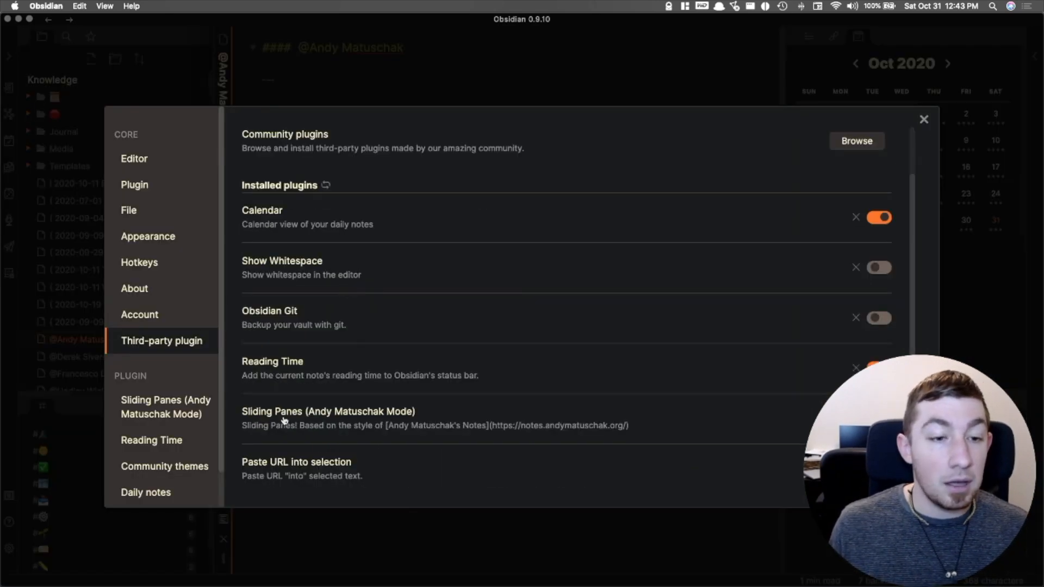
{"action": "mouse_move", "coordinate": [386, 454]}
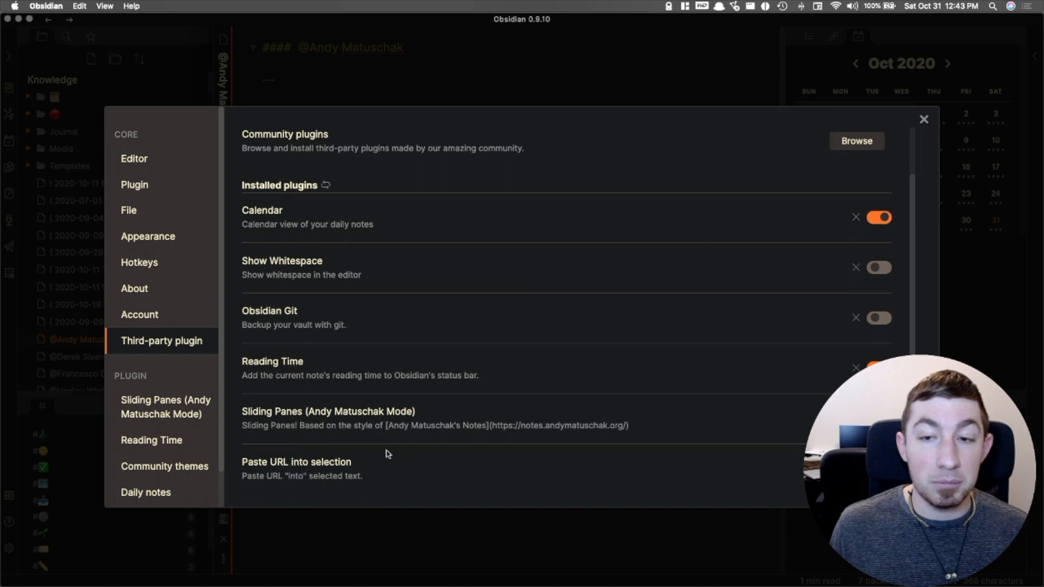
Close Settings and select 'urgent immediacy' in the ADHD hyperfocus note
{"action": "left_click", "coordinate": [923, 119]}
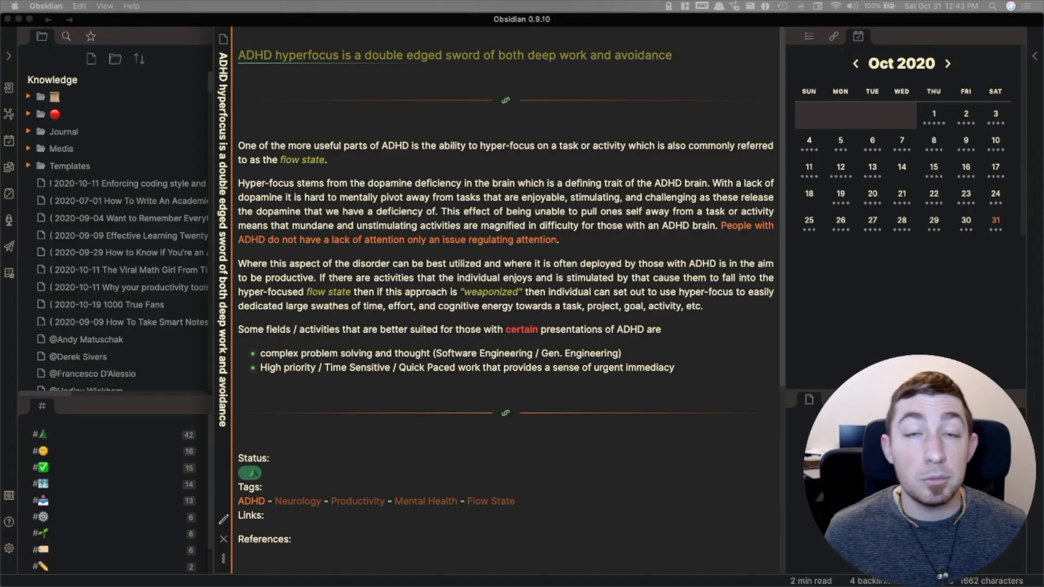
{"action": "mouse_move", "coordinate": [689, 394]}
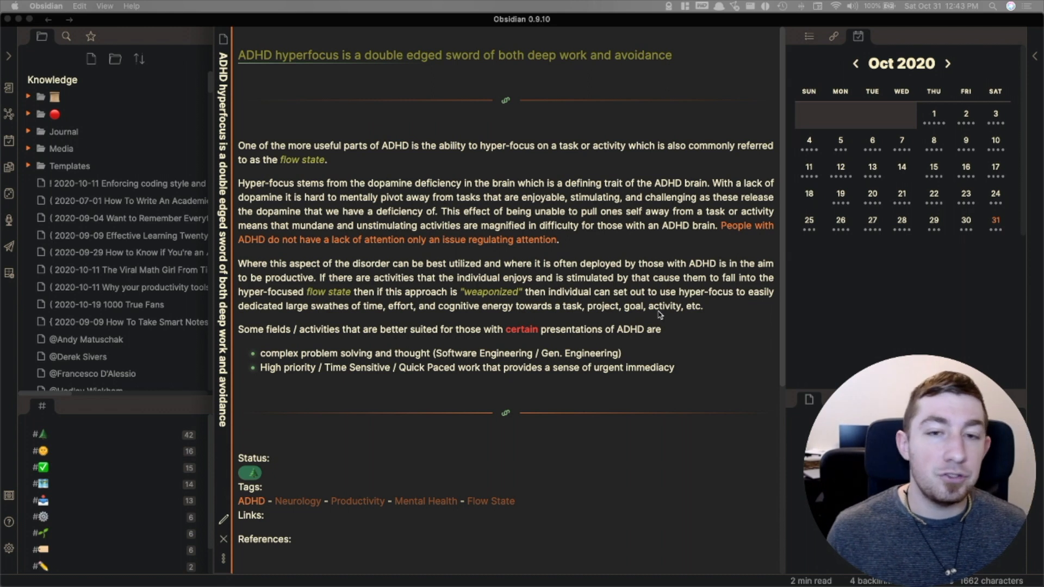
{"action": "mouse_move", "coordinate": [679, 293]}
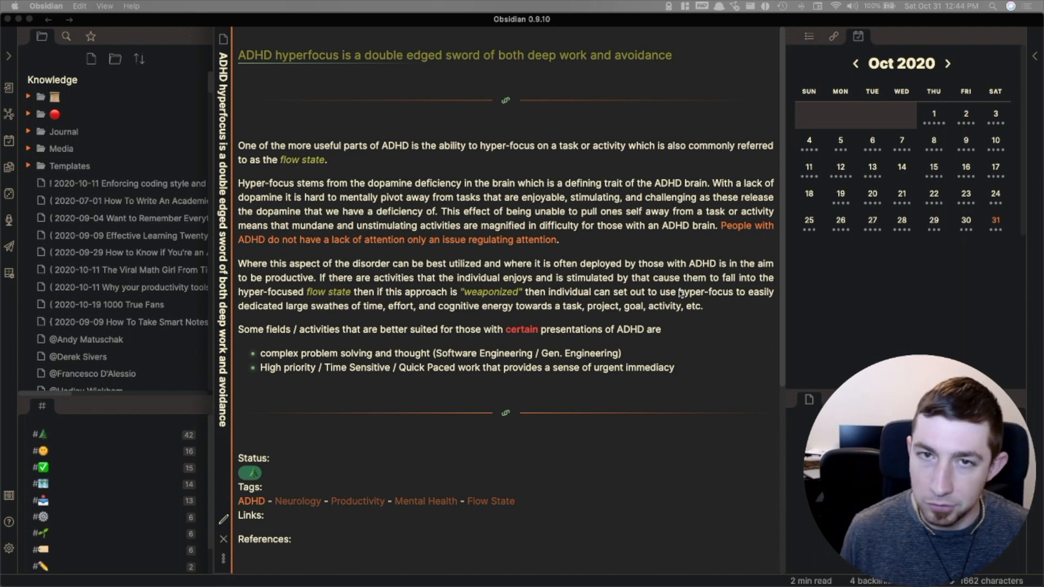
{"action": "mouse_move", "coordinate": [601, 345]}
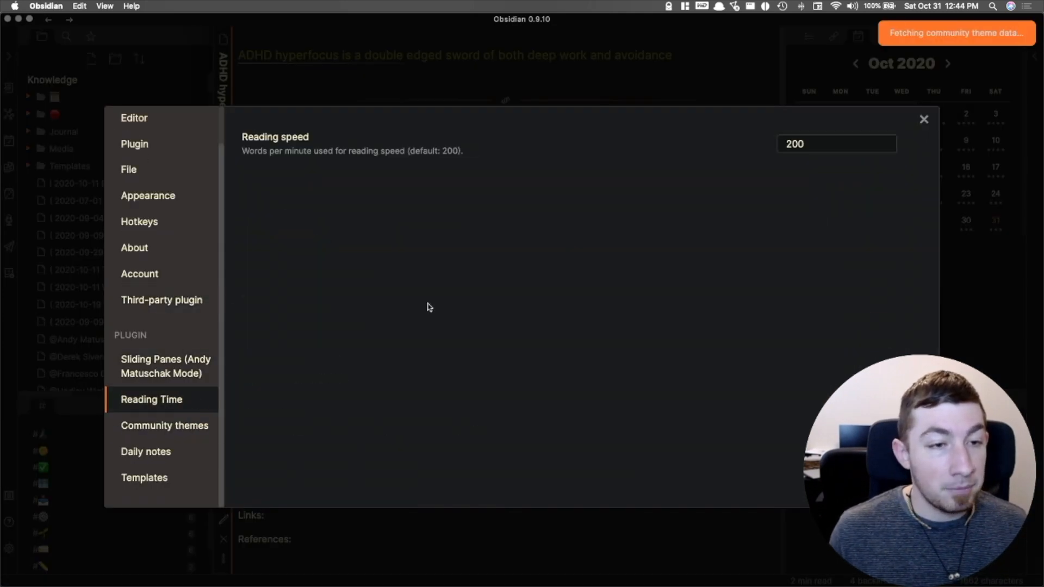
{"action": "mouse_move", "coordinate": [664, 157]}
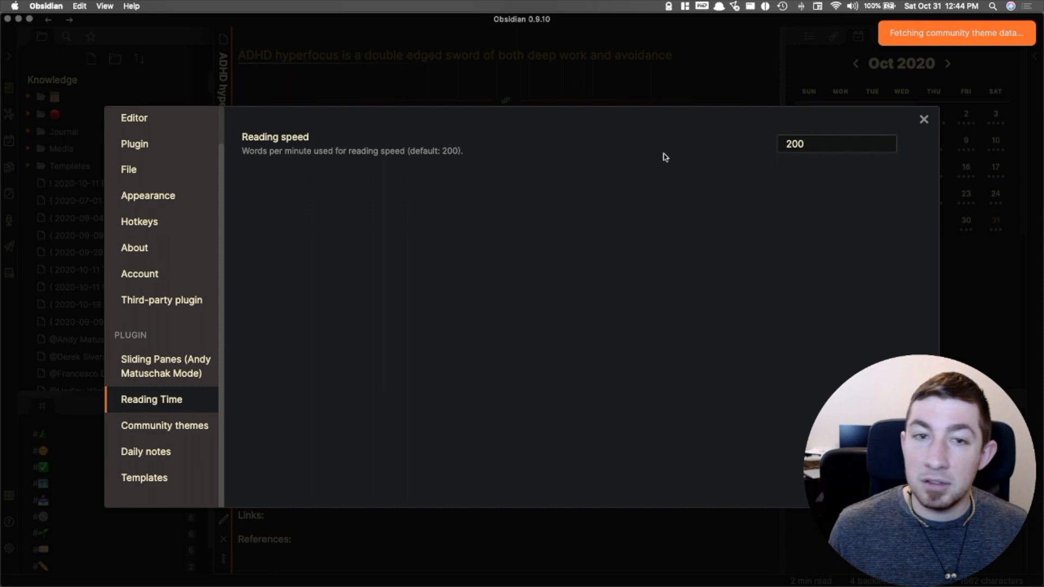
{"action": "left_click", "coordinate": [923, 119]}
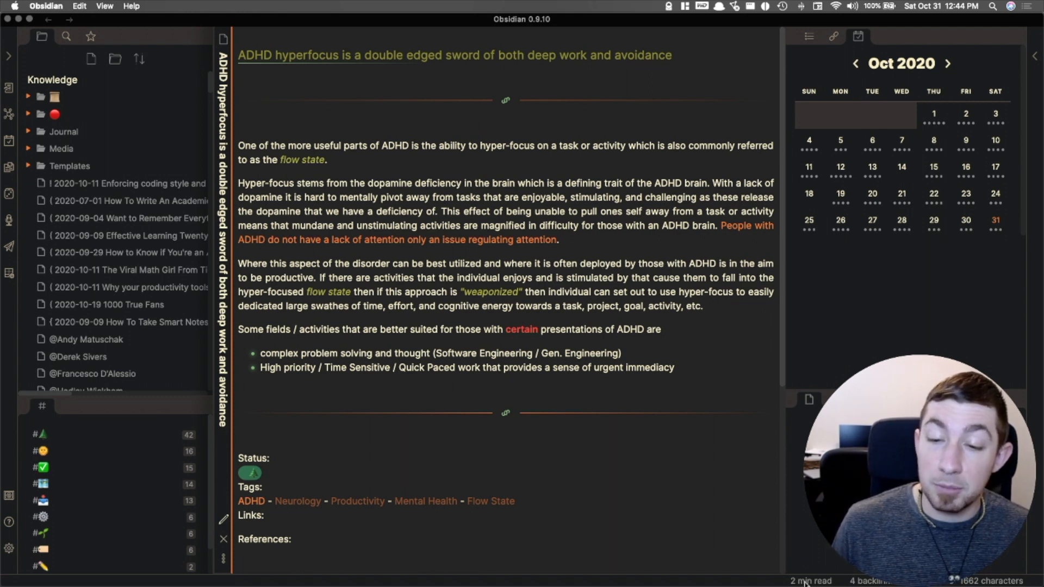
{"action": "double_click", "coordinate": [633, 367]}
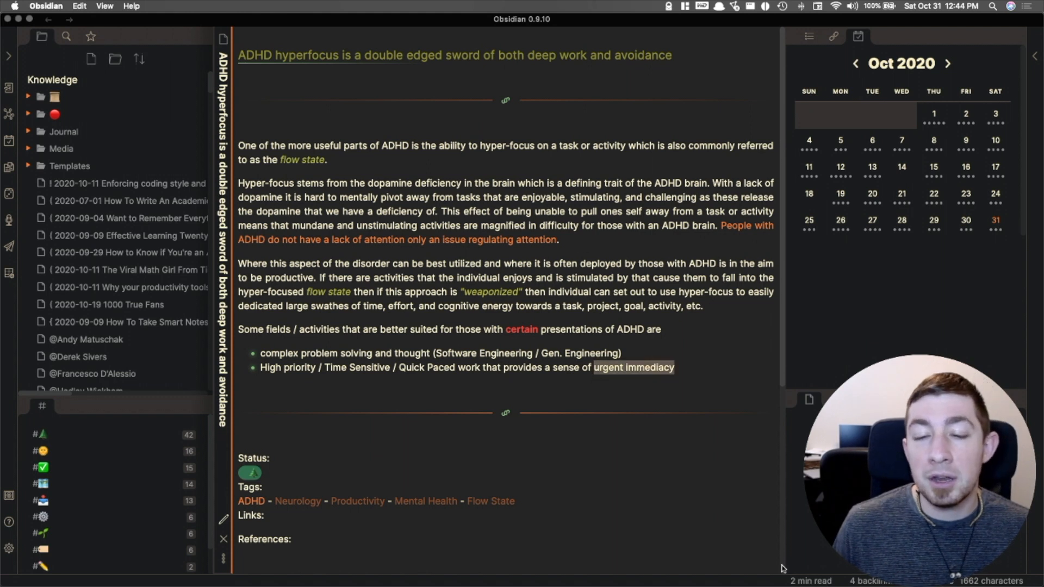
{"action": "mouse_move", "coordinate": [677, 493]}
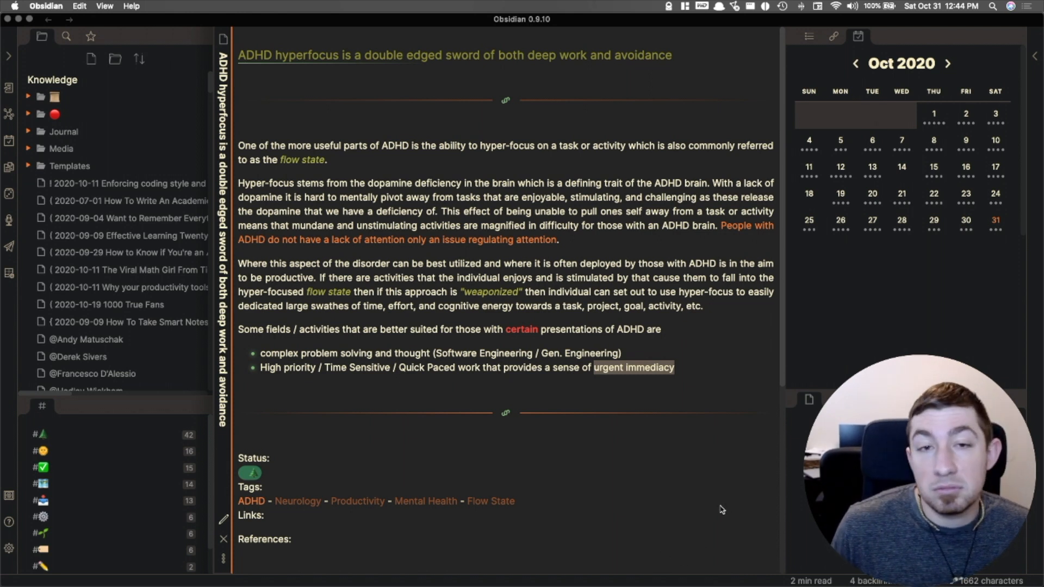
{"action": "mouse_move", "coordinate": [741, 508]}
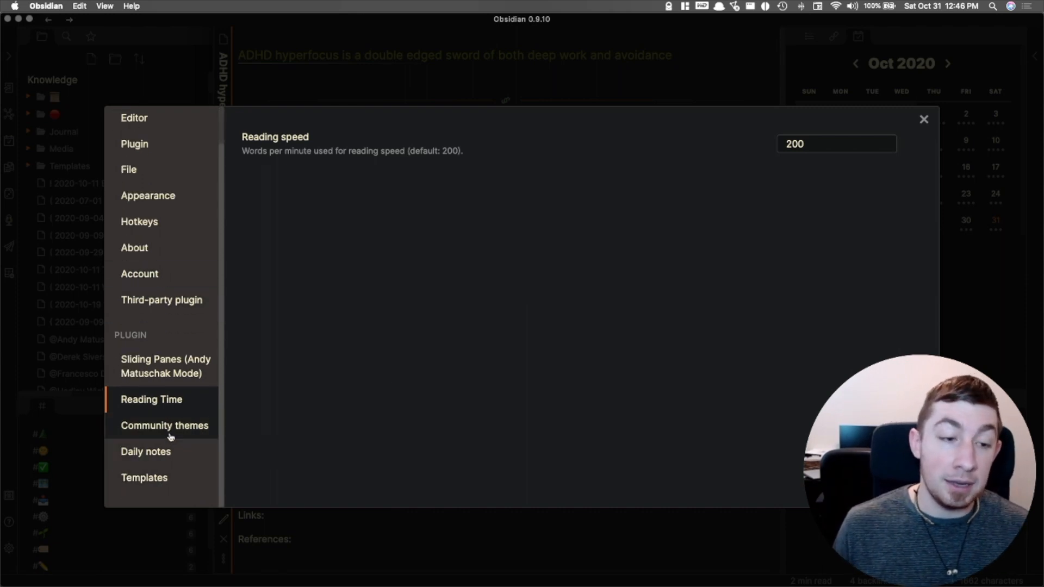
Choose Community themes in Settings before switching to the Brave article
{"action": "left_click", "coordinate": [161, 299]}
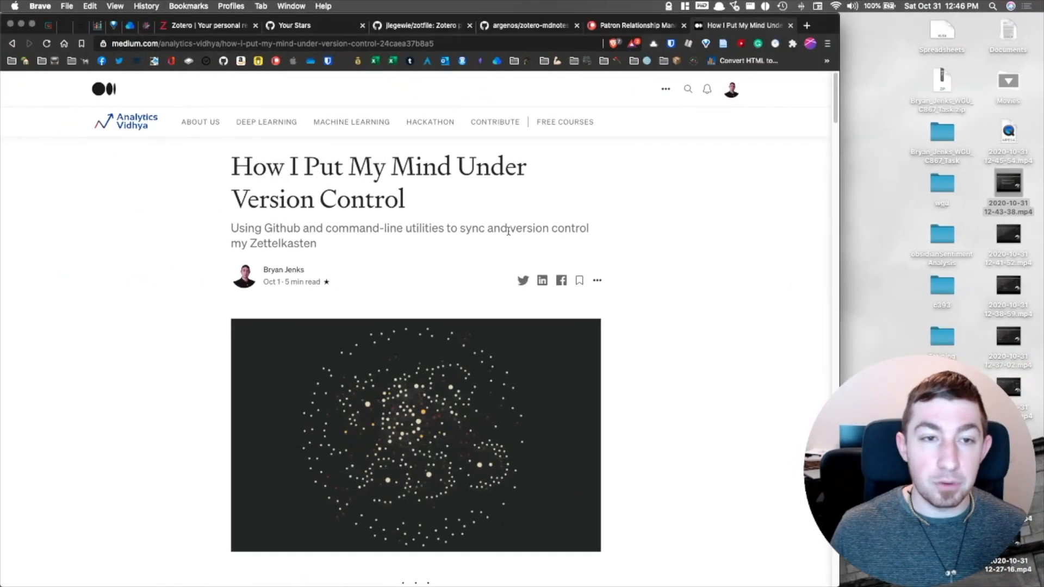
{"action": "scroll", "scroll_direction": "down", "scroll_amount": 3}
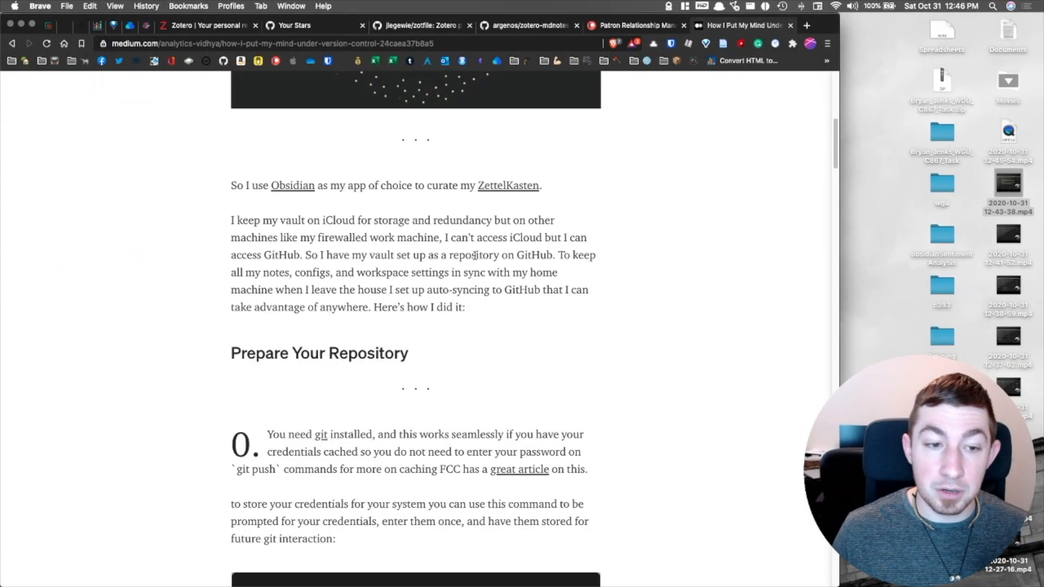
{"action": "scroll", "scroll_direction": "down", "scroll_amount": 3}
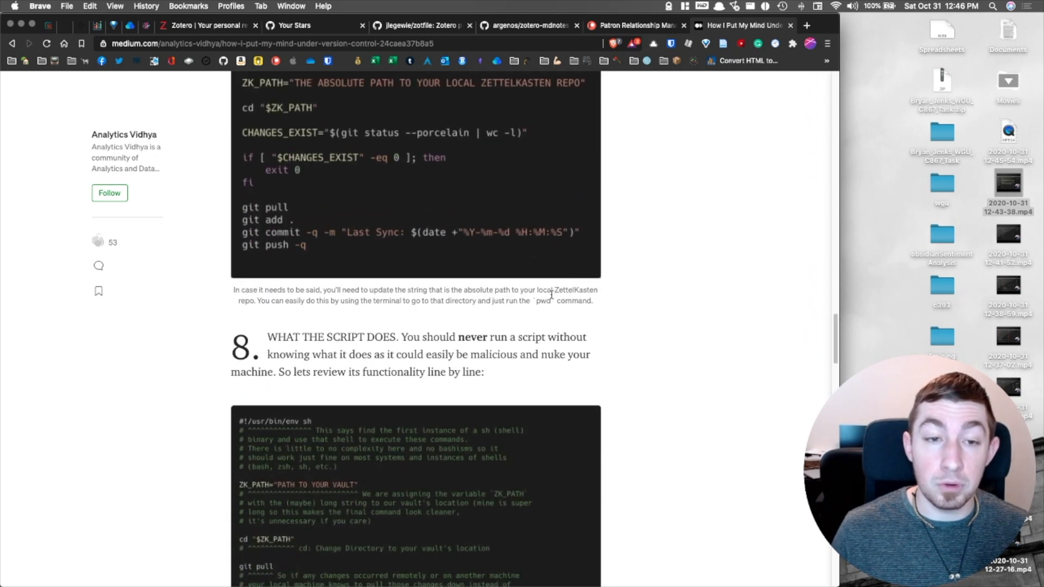
{"action": "scroll", "scroll_direction": "down", "scroll_amount": 3}
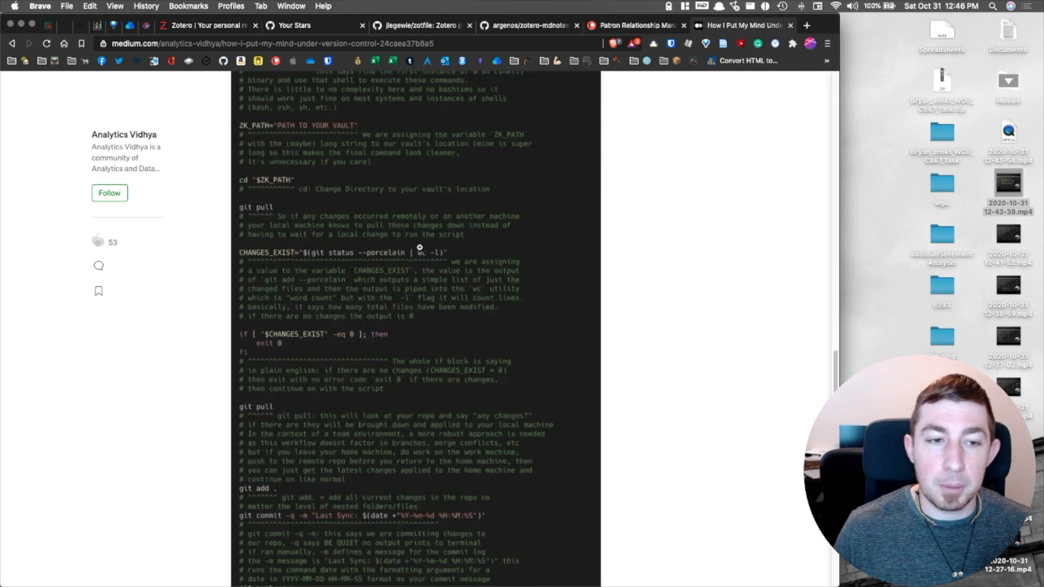
{"action": "scroll", "scroll_direction": "down", "scroll_amount": 3}
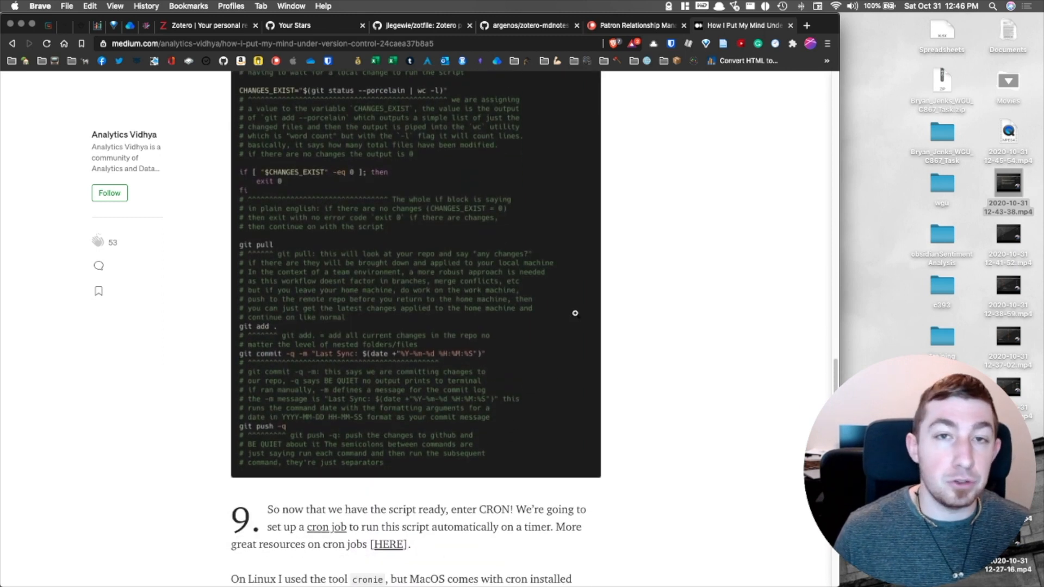
{"action": "scroll", "scroll_direction": "down", "scroll_amount": 3}
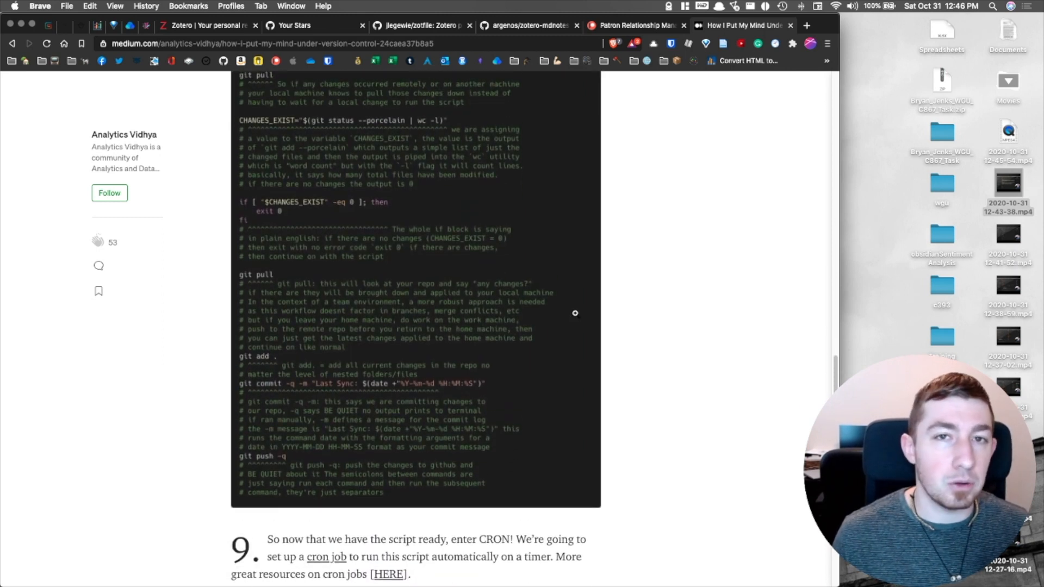
{"action": "mouse_move", "coordinate": [391, 374]}
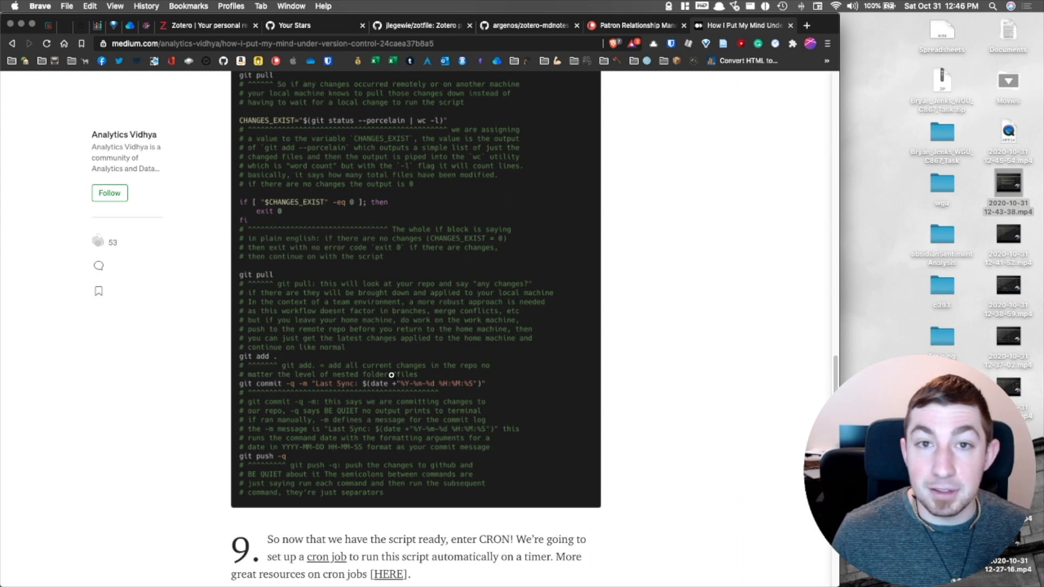
{"action": "scroll", "scroll_direction": "down", "scroll_amount": 3}
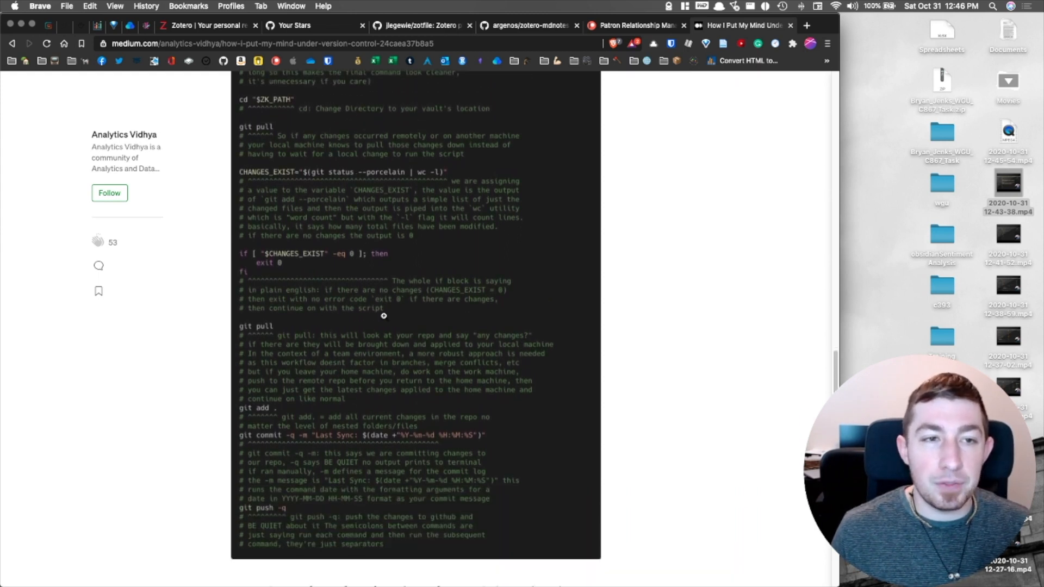
{"action": "scroll", "scroll_direction": "down", "scroll_amount": 3}
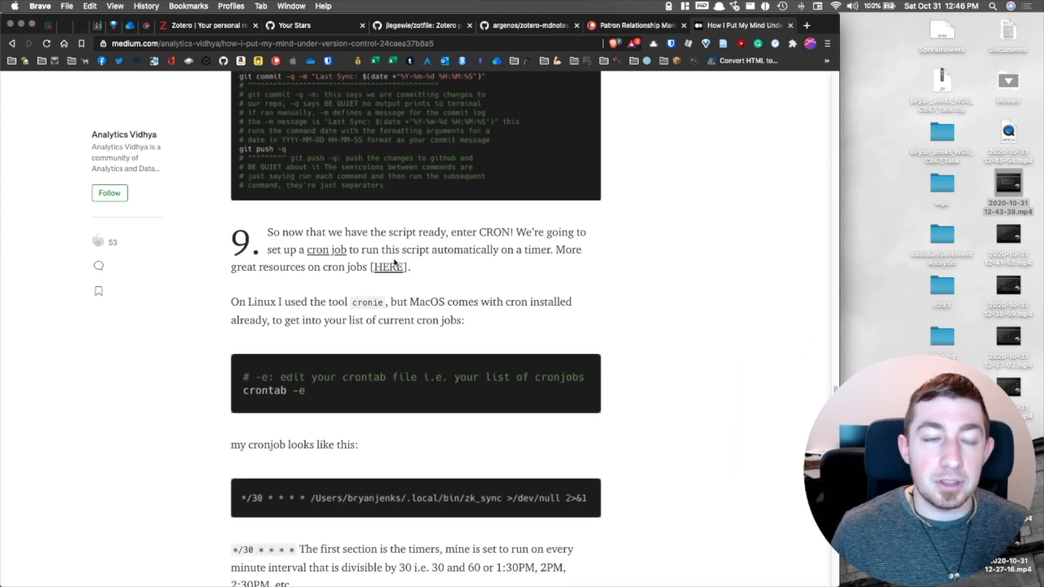
{"action": "scroll", "scroll_direction": "down", "scroll_amount": 3}
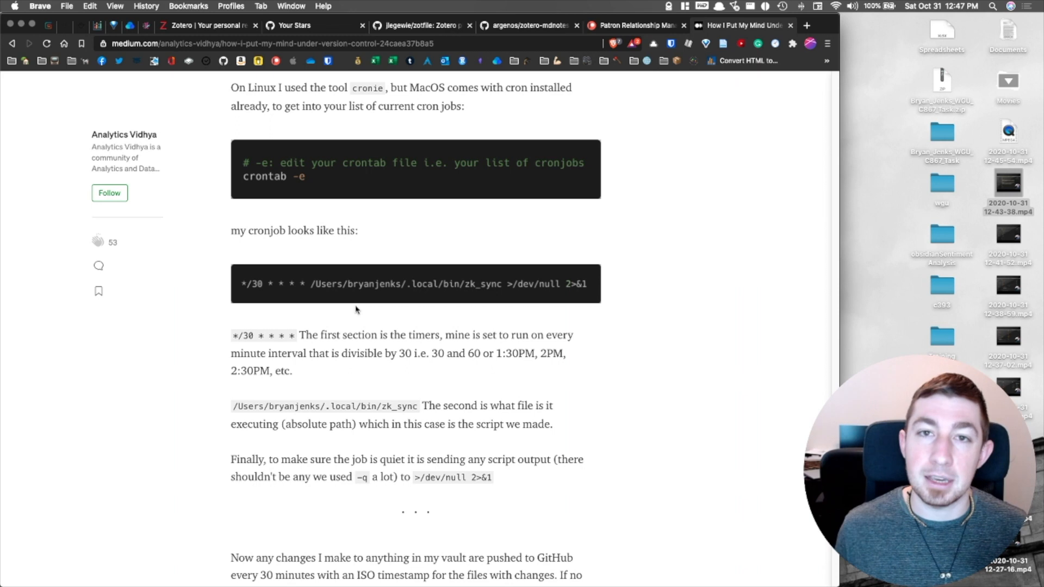
{"action": "scroll", "scroll_direction": "down", "scroll_amount": 3}
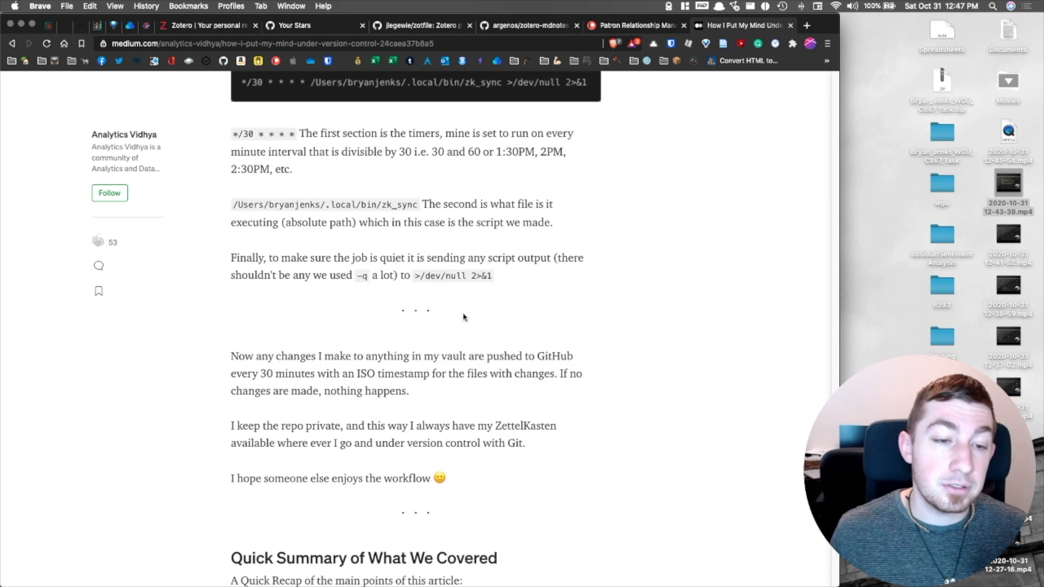
{"action": "scroll", "scroll_direction": "down", "scroll_amount": 3}
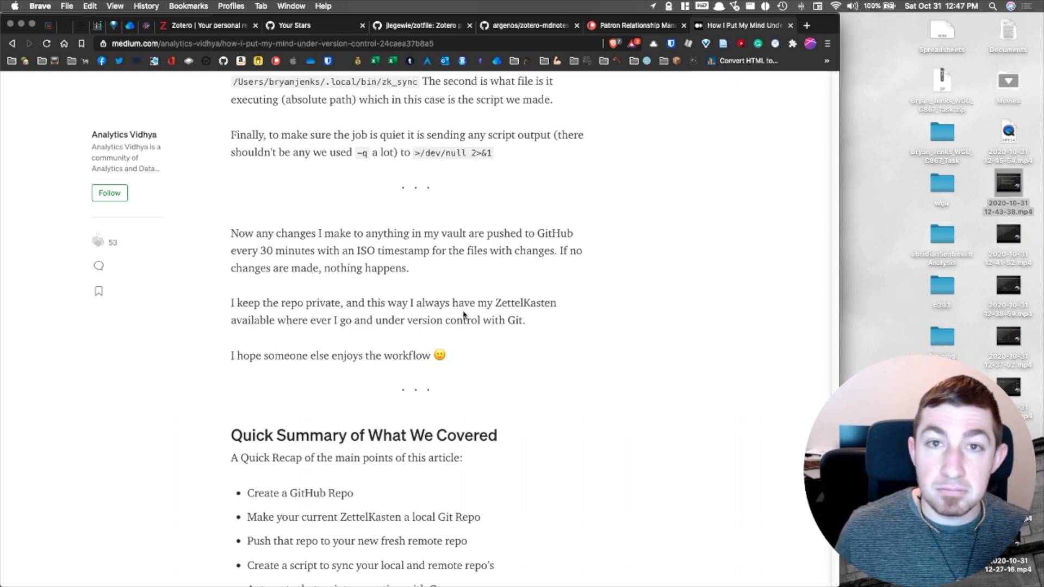
{"action": "mouse_move", "coordinate": [470, 281]}
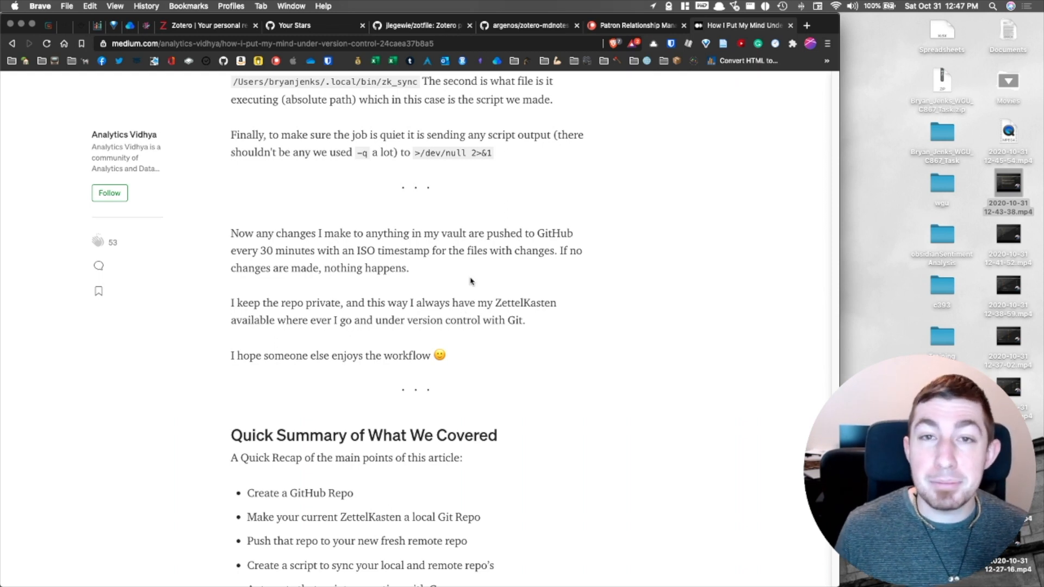
{"action": "scroll", "scroll_direction": "down", "scroll_amount": 3}
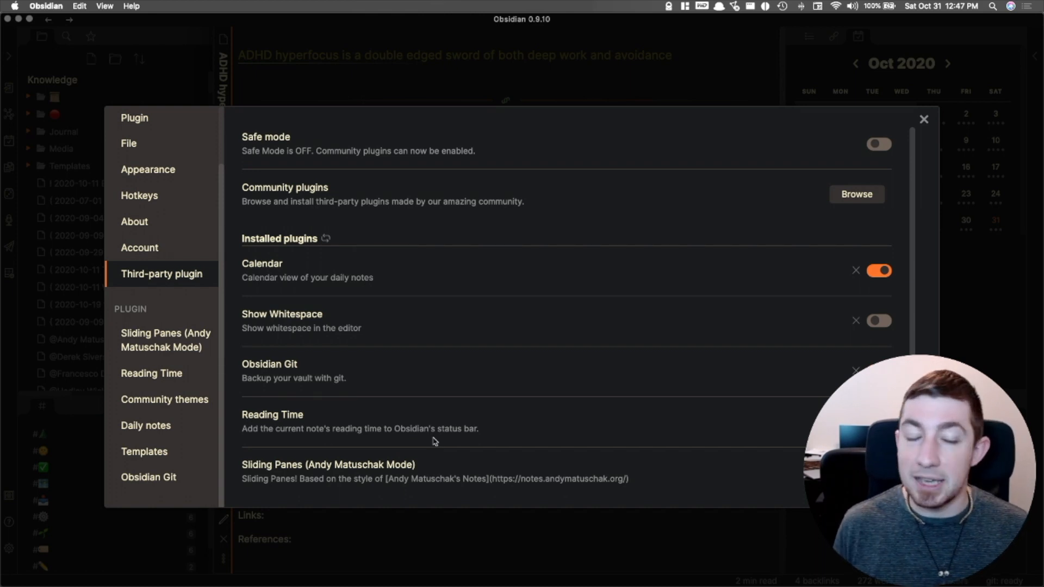
{"action": "mouse_move", "coordinate": [450, 421]}
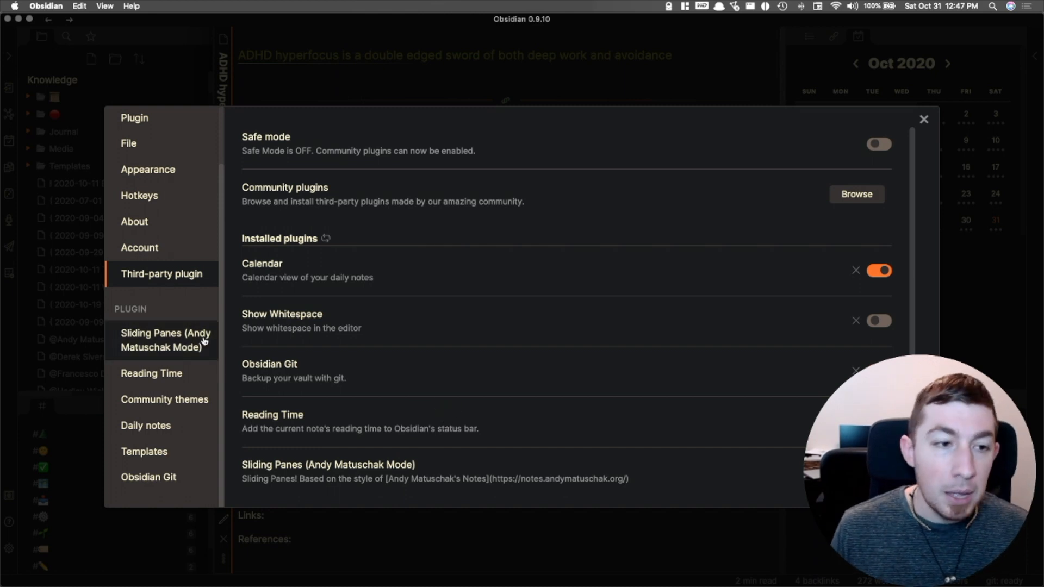
{"action": "mouse_move", "coordinate": [166, 307]}
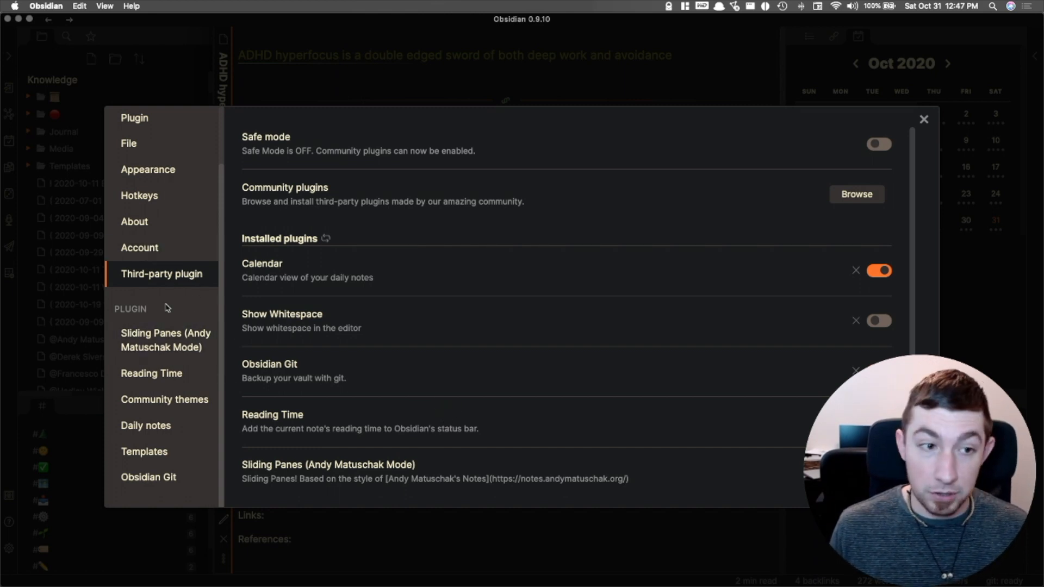
{"action": "left_click", "coordinate": [857, 193]}
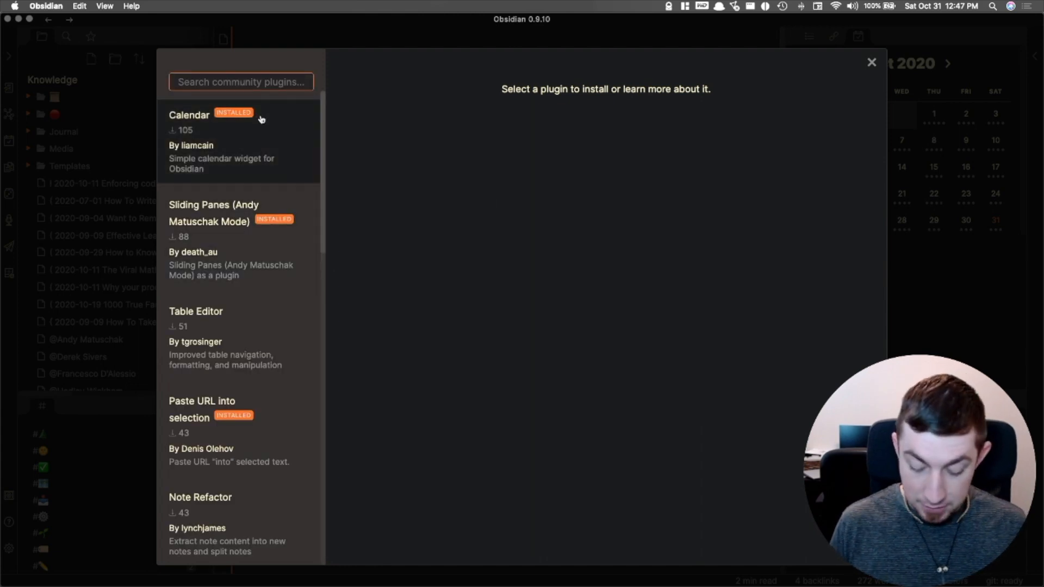
{"action": "type", "text": "git"}
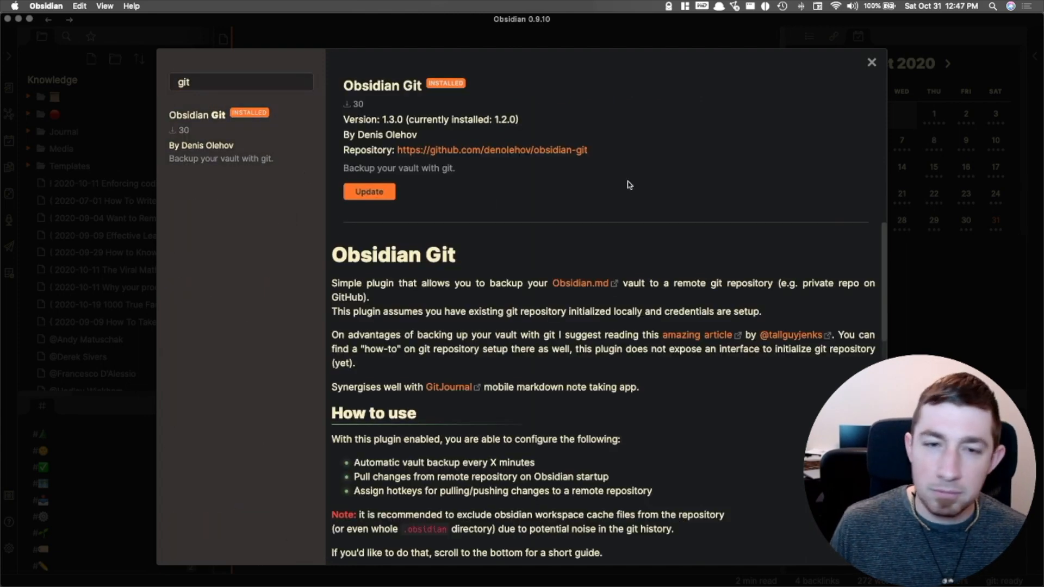
{"action": "mouse_move", "coordinate": [545, 192]}
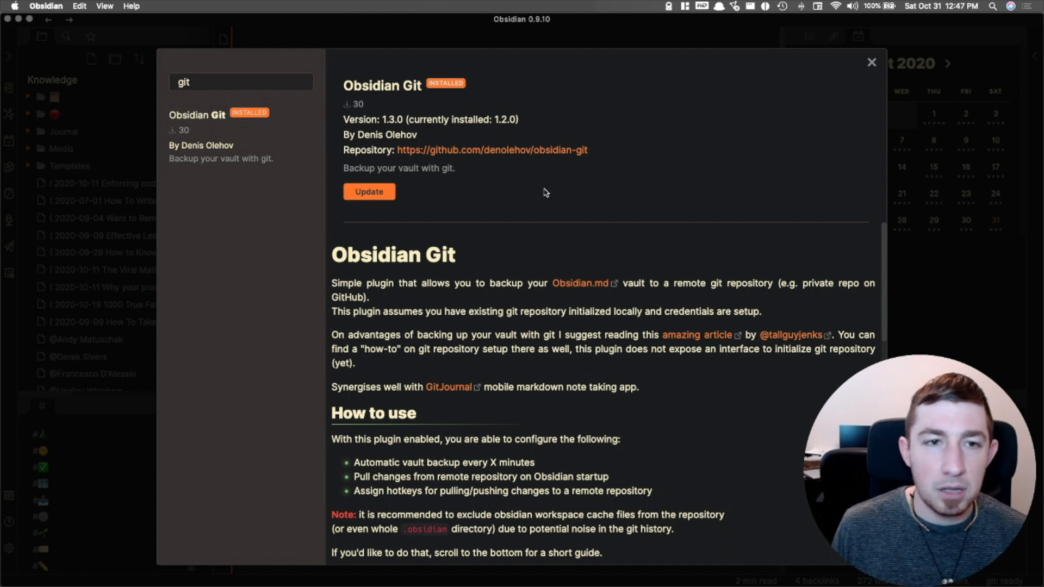
{"action": "scroll", "scroll_direction": "down", "scroll_amount": 3}
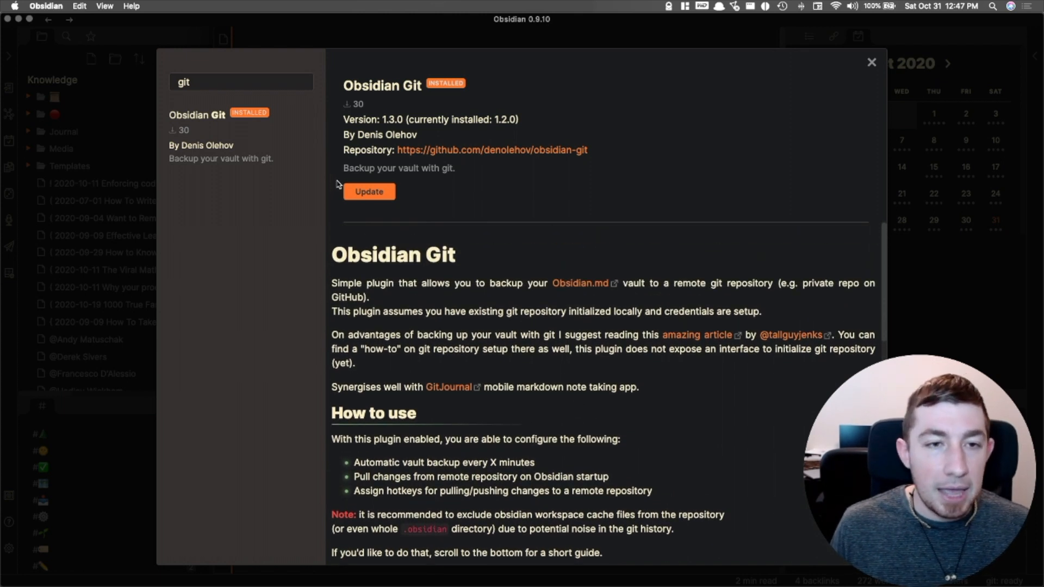
{"action": "mouse_move", "coordinate": [429, 113]}
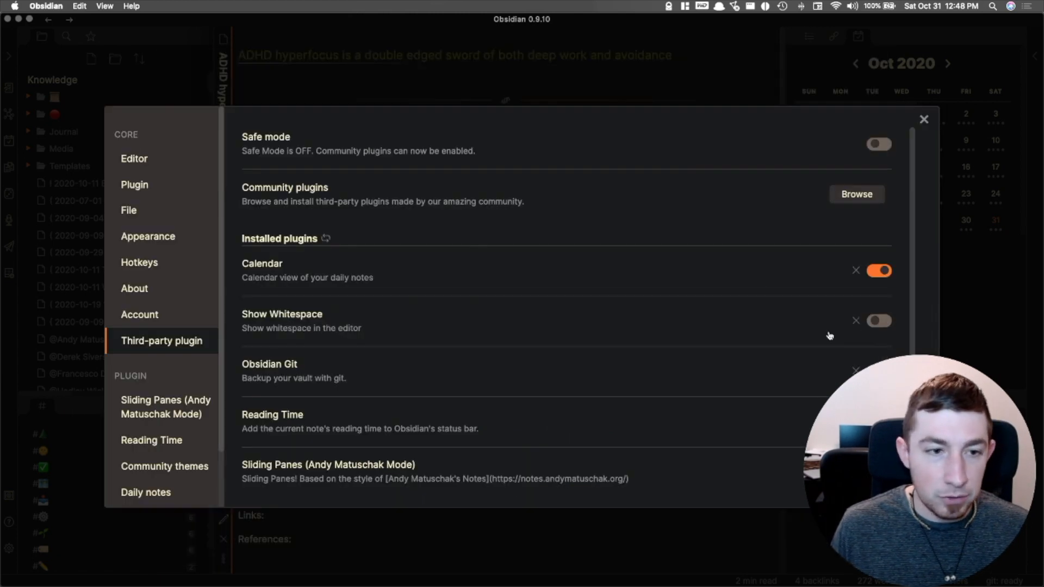
Review Obsidian Git's backup settings (interval 0, 'vault backup: {{date}}', branch master) and close Settings
{"action": "scroll", "scroll_direction": "down", "scroll_amount": 3}
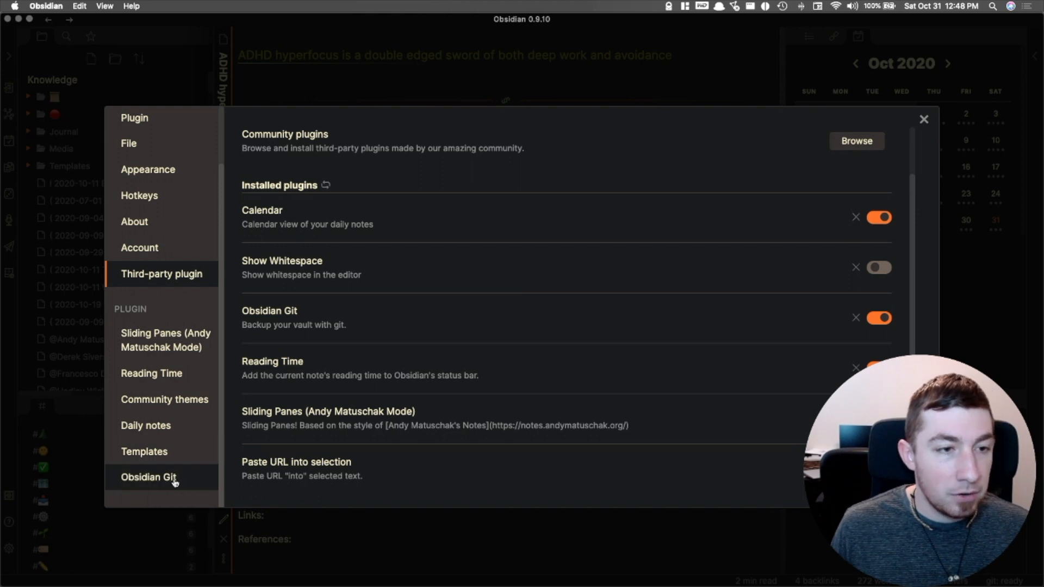
{"action": "left_click", "coordinate": [148, 477]}
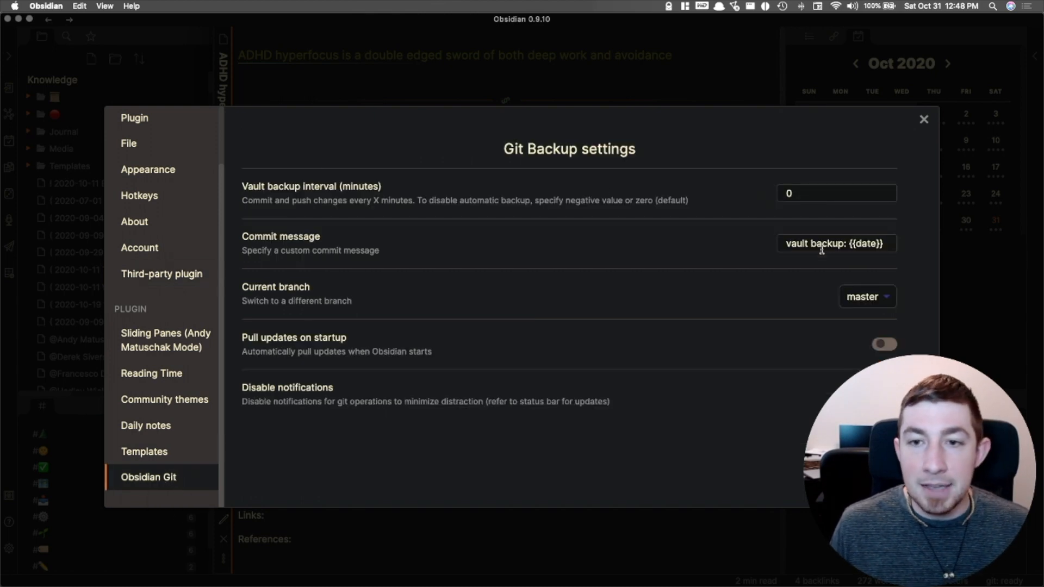
{"action": "left_click", "coordinate": [866, 297]}
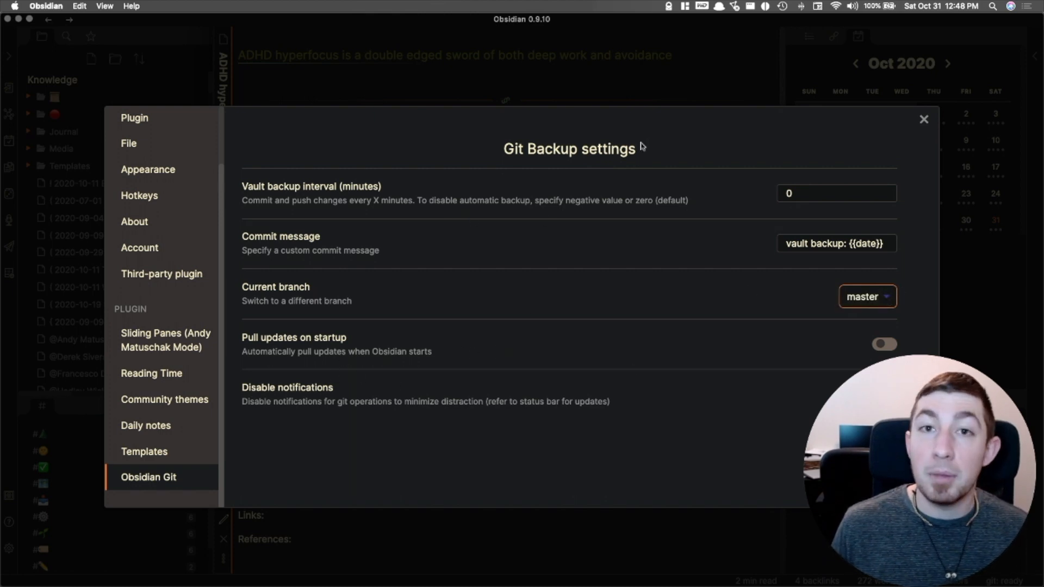
{"action": "mouse_move", "coordinate": [668, 163]}
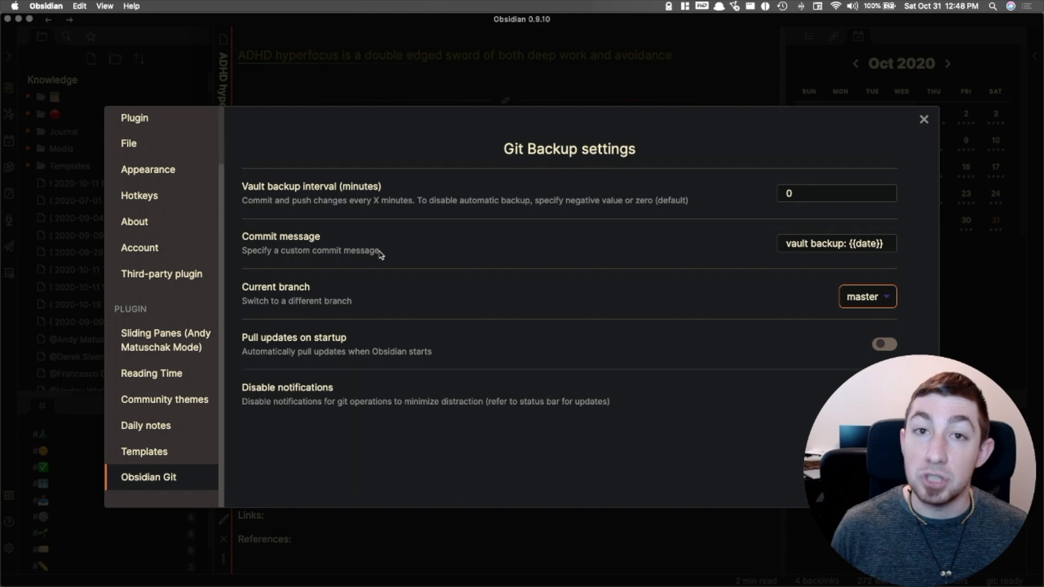
{"action": "left_click", "coordinate": [924, 119]}
{"action": "type", "text": "gr"}
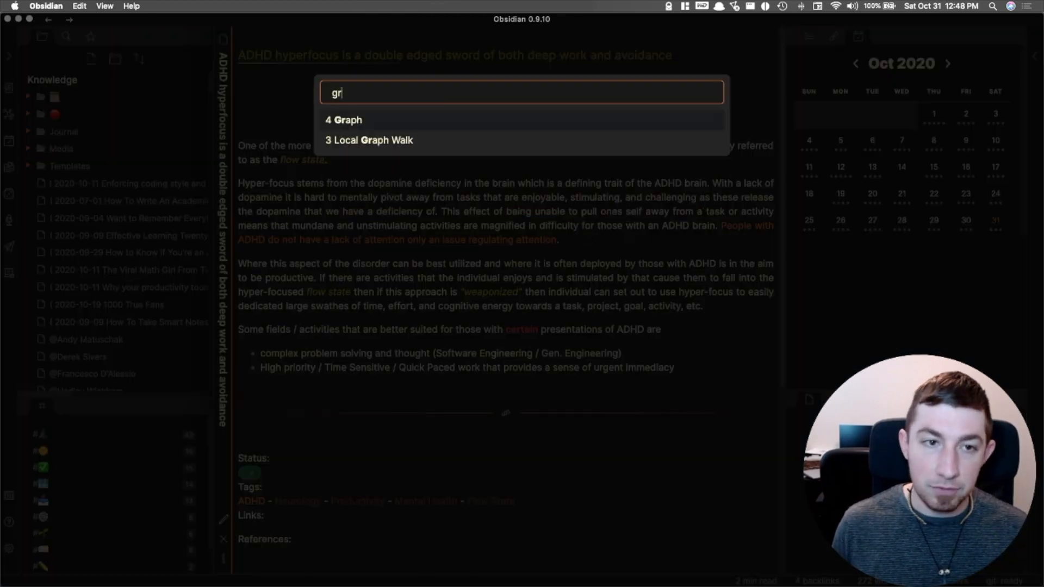
Show the vault's full graph view of interlinked notes via the command palette
{"action": "left_click", "coordinate": [344, 120]}
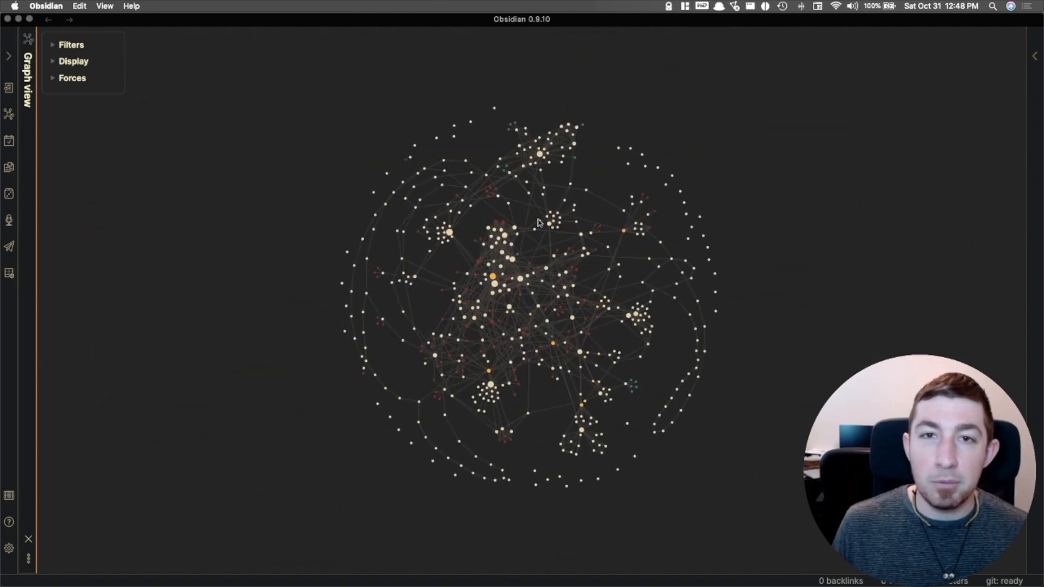